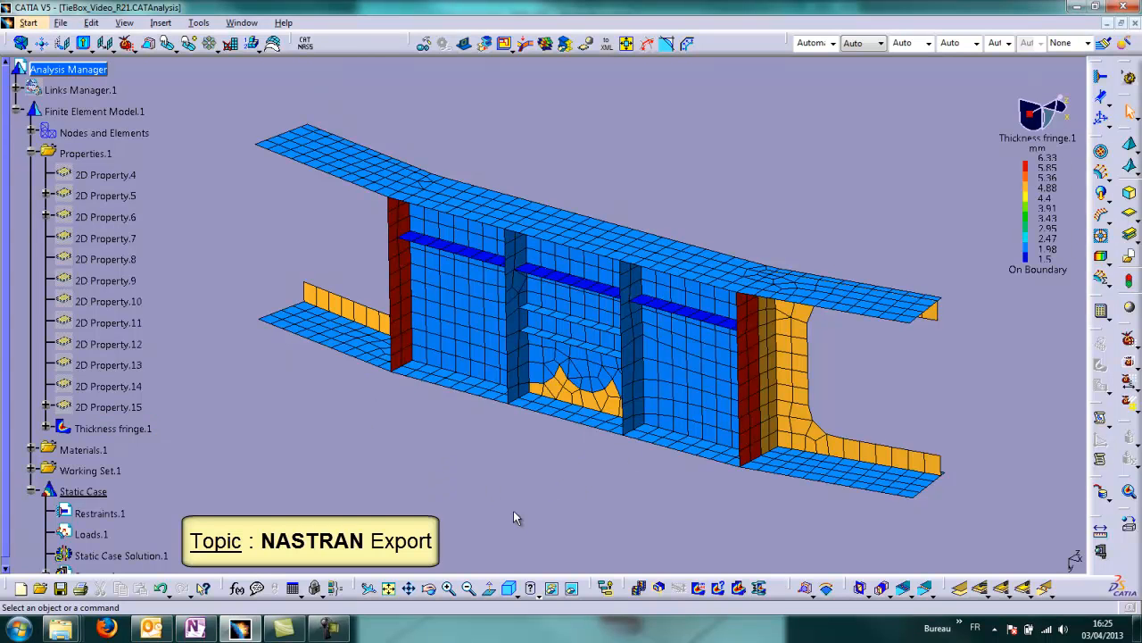
# - Hide Thickness fringe.1 and rotate the tie box to a new viewing angle
pyautogui.rightClick(114, 429)
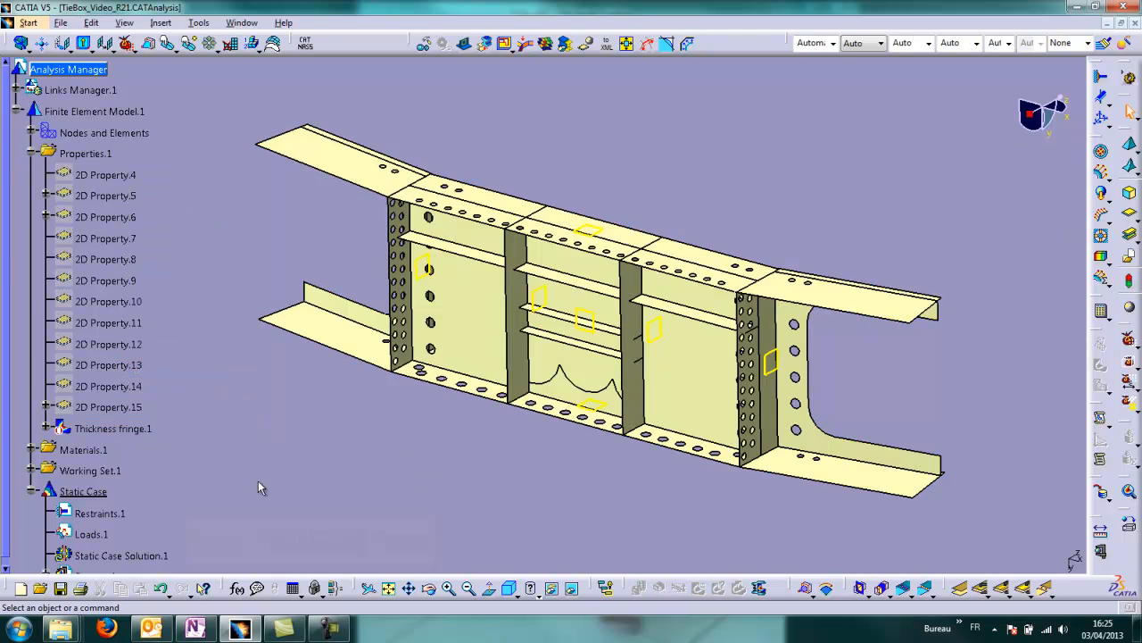
pyautogui.scroll(-3)
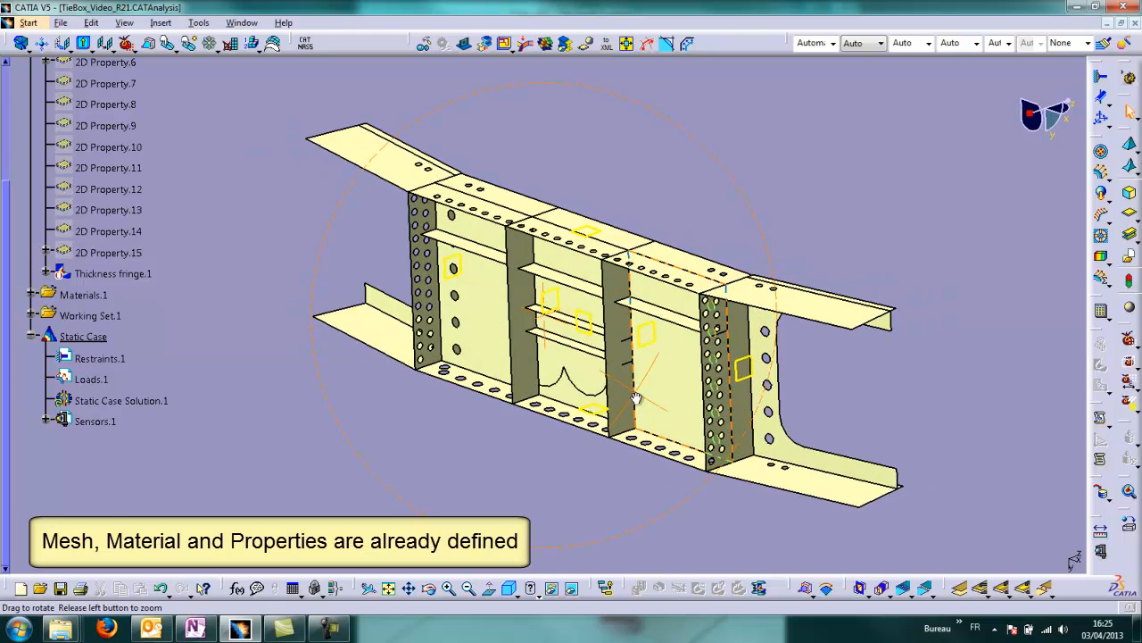
pyautogui.moveTo(635, 398); pyautogui.dragTo(960, 386)
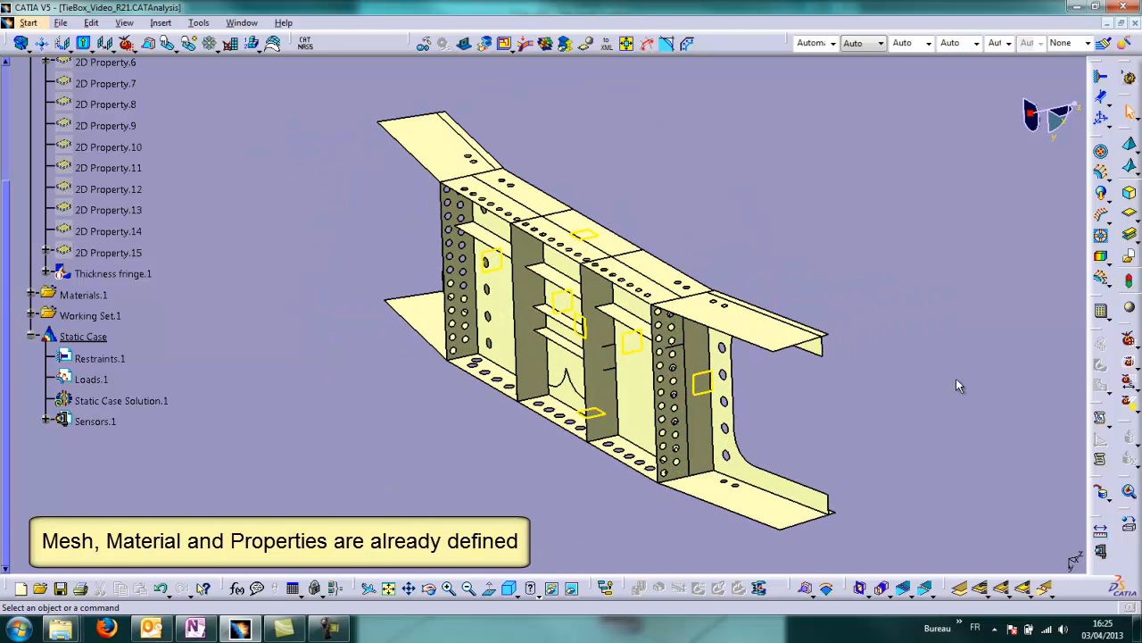
pyautogui.moveTo(1102, 78)
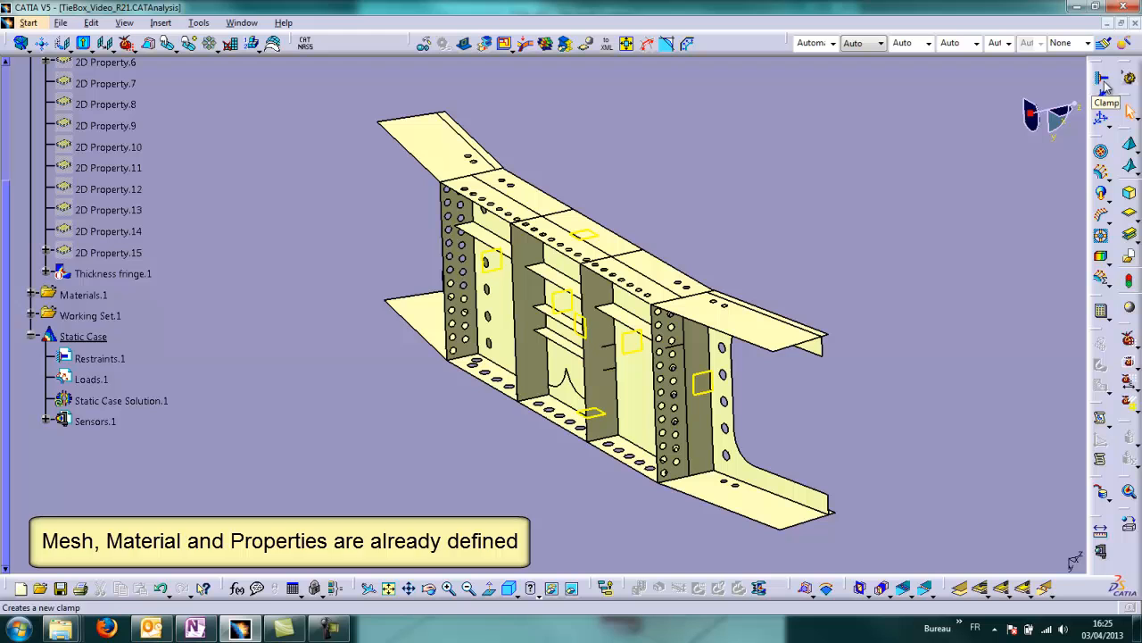
# - Clamp the two flange end edges with a Clamp restraint
pyautogui.click(1128, 102)
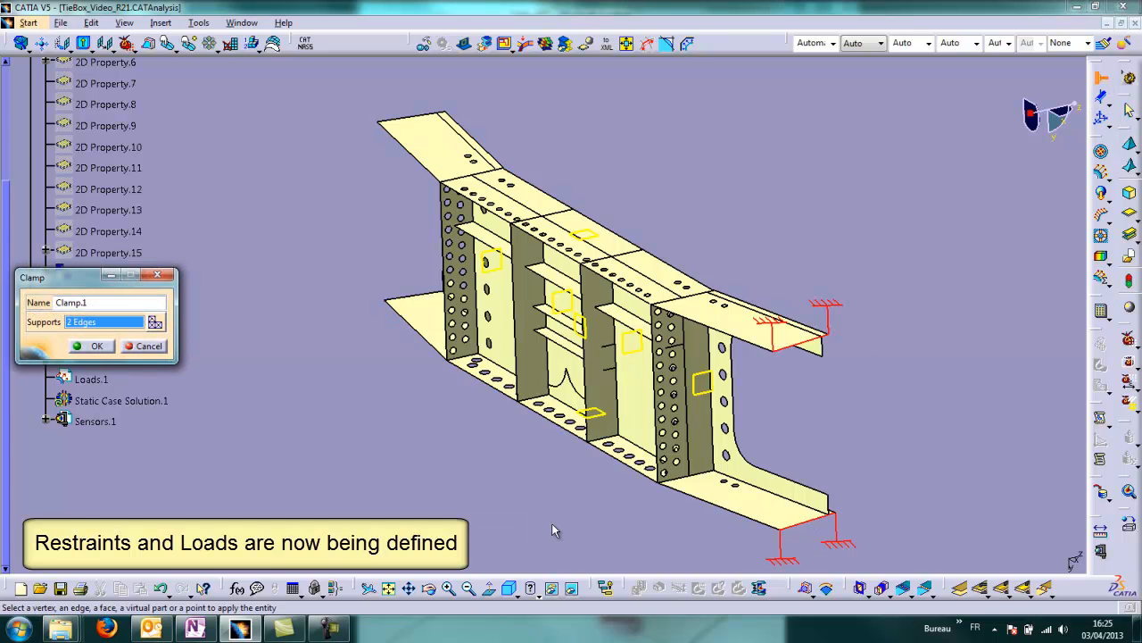
pyautogui.click(97, 346)
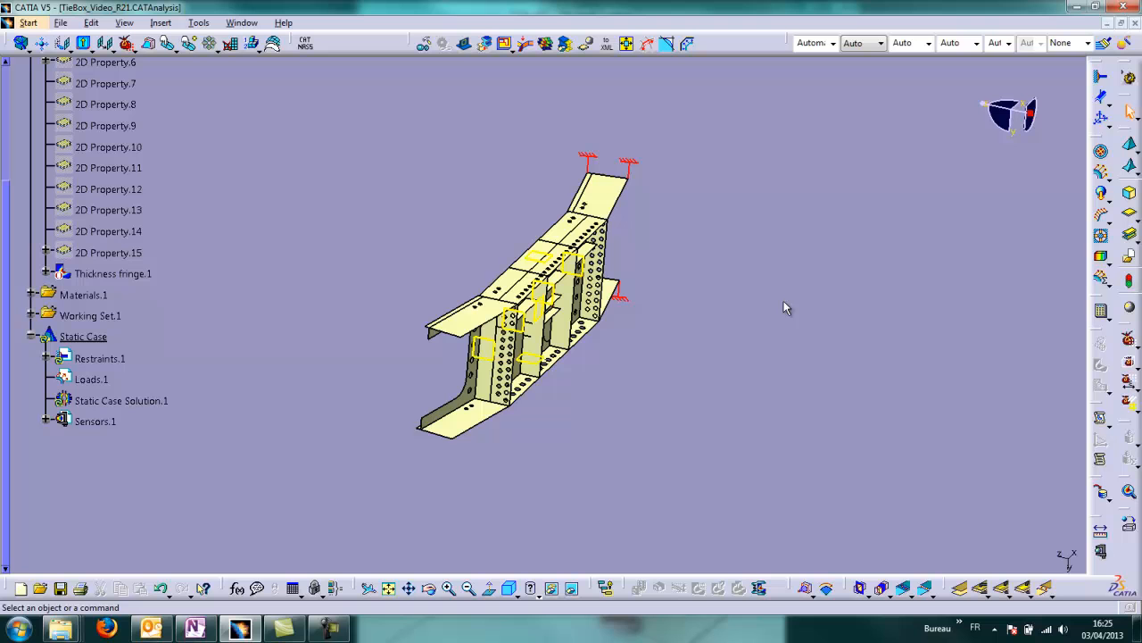
pyautogui.moveTo(1100, 171)
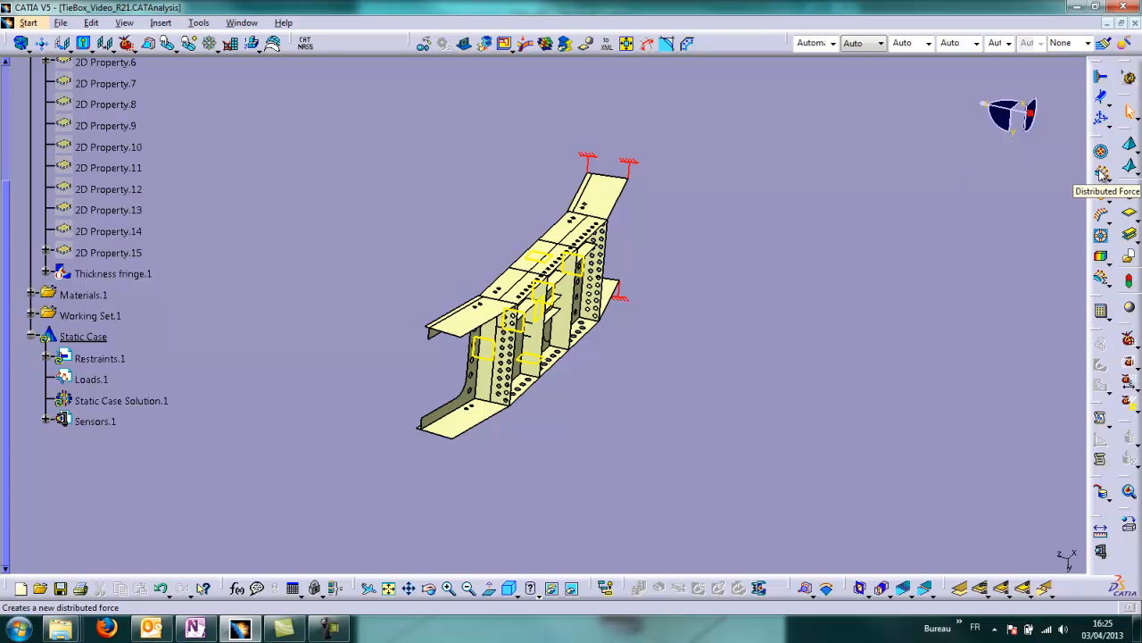
pyautogui.moveTo(1101, 153)
pyautogui.write('-2000N')
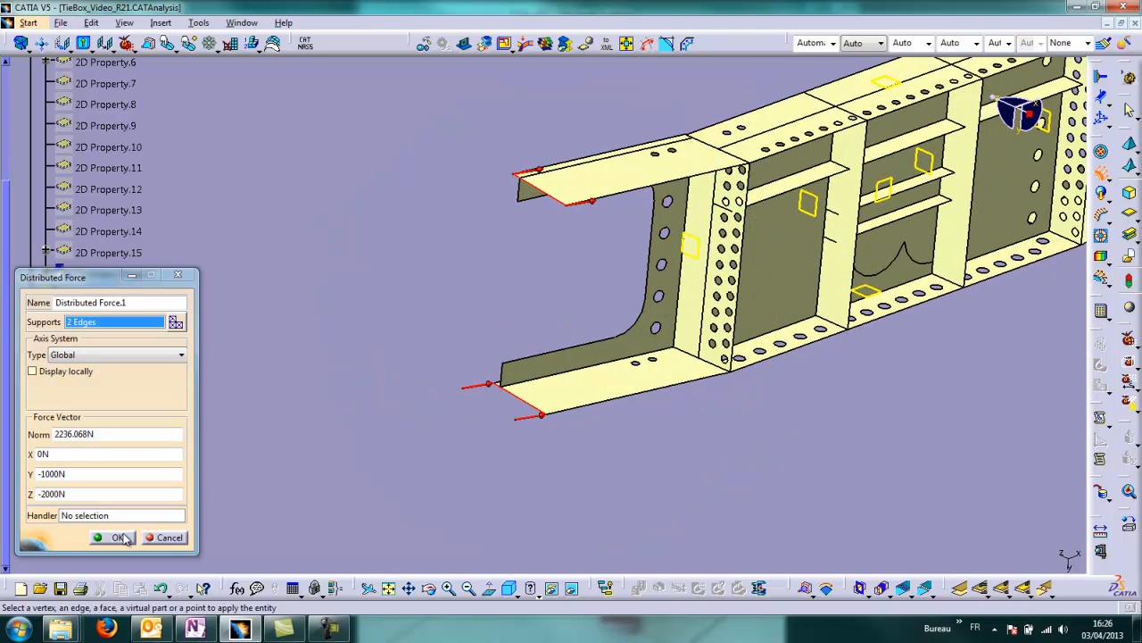
# - Confirm the distributed force of 0, -1000 N, -2000 N on the free-end edges
pyautogui.click(114, 536)
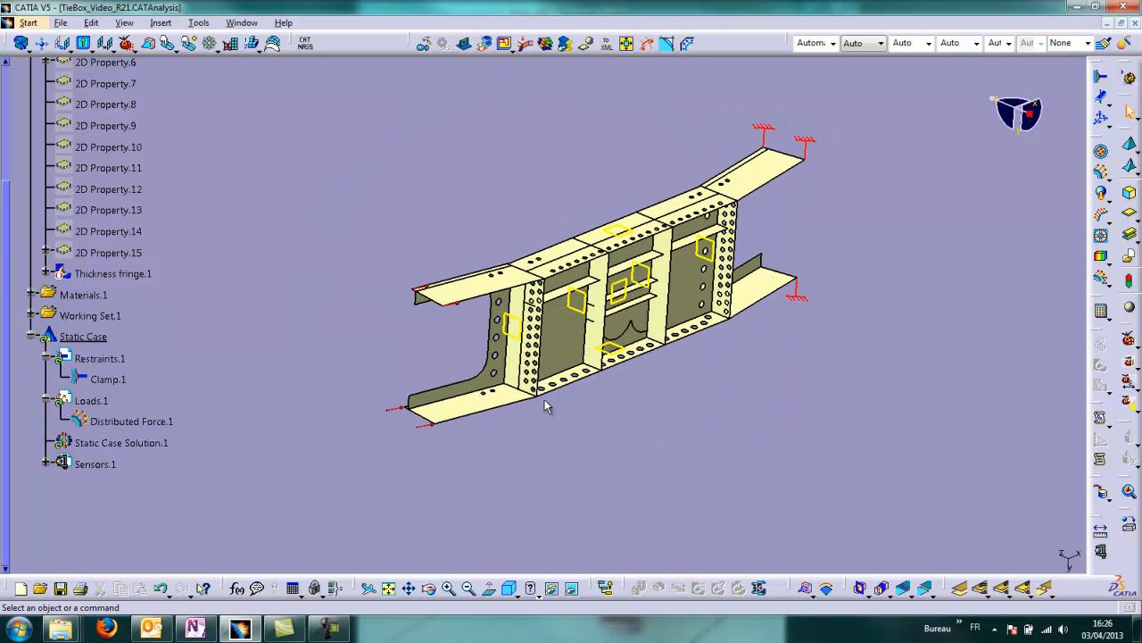
pyautogui.moveTo(396, 219)
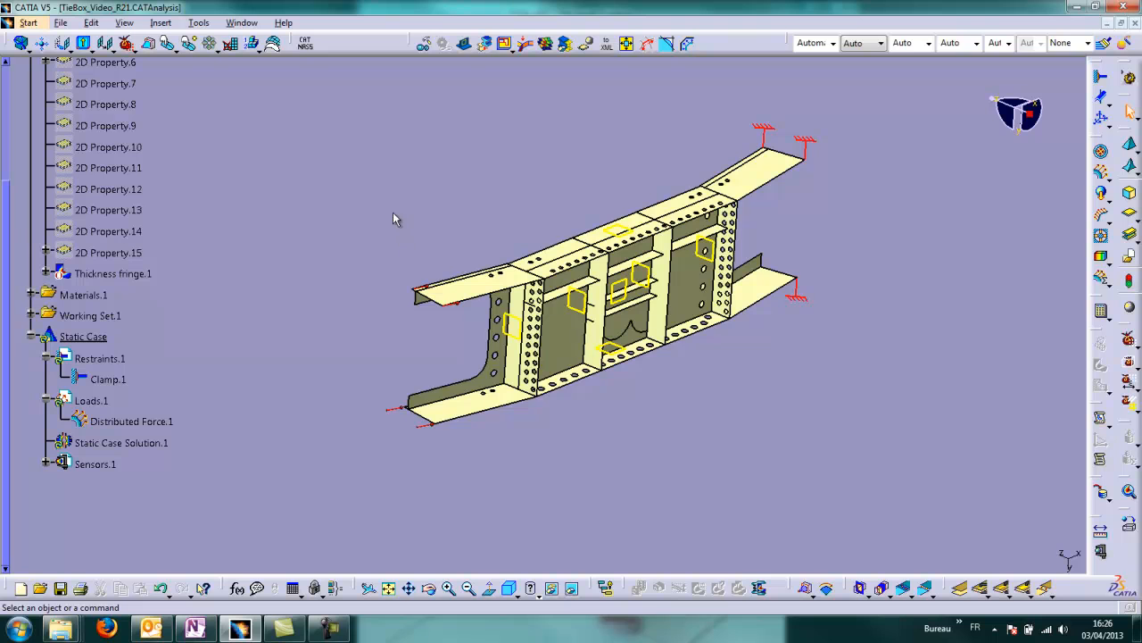
pyautogui.moveTo(307, 43)
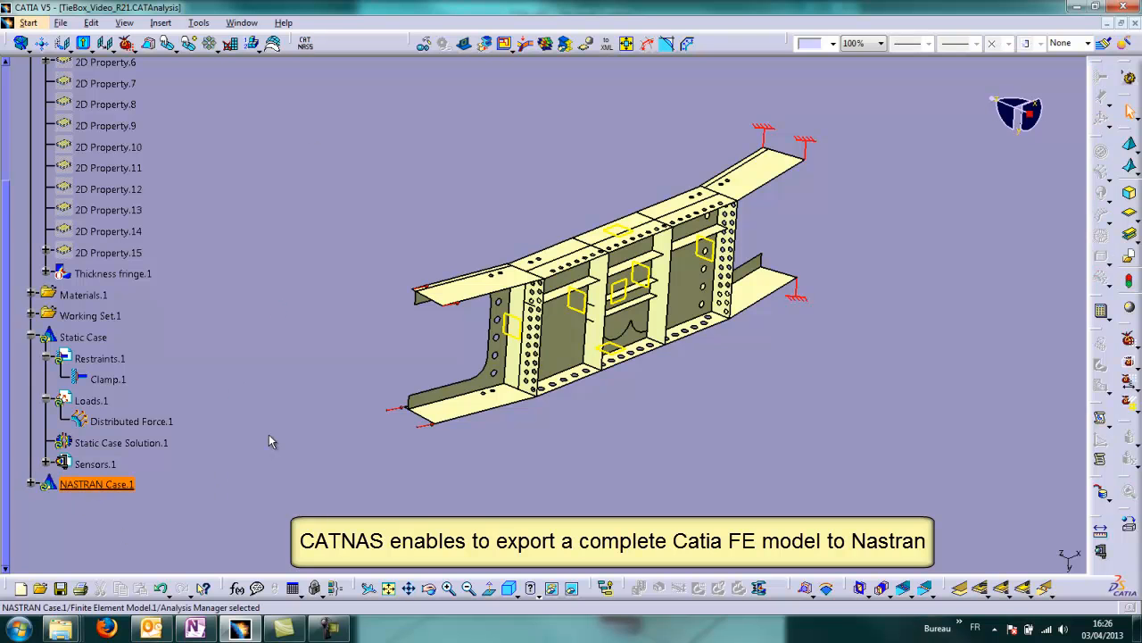
# - Bring up the export settings of NASTRAN Case.1 in the analysis tree
pyautogui.scroll(3)
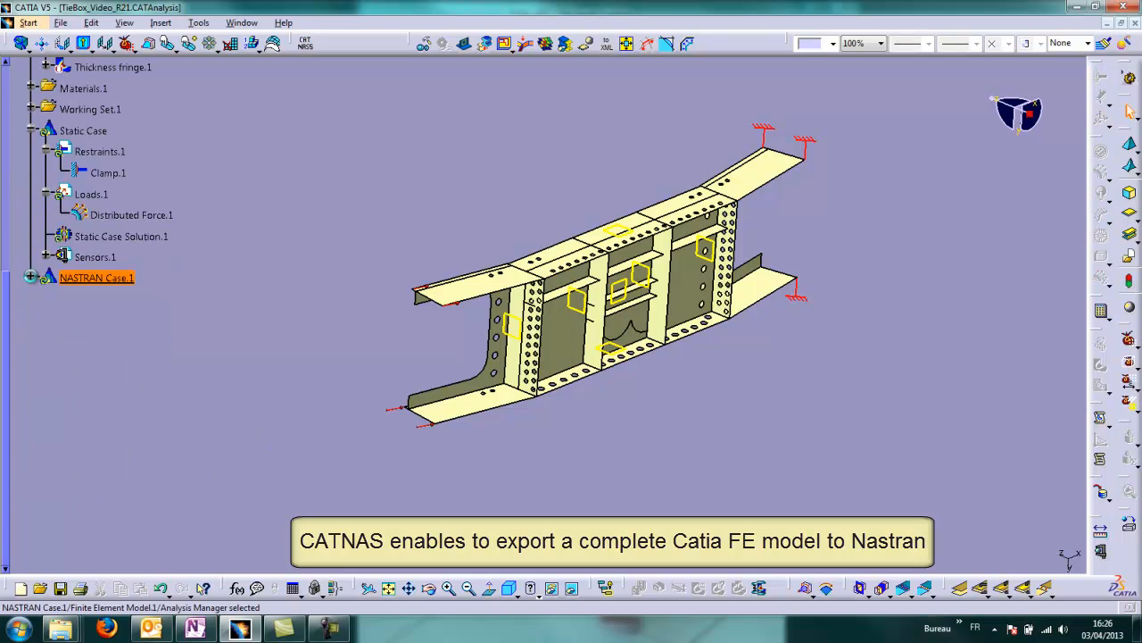
pyautogui.click(29, 277)
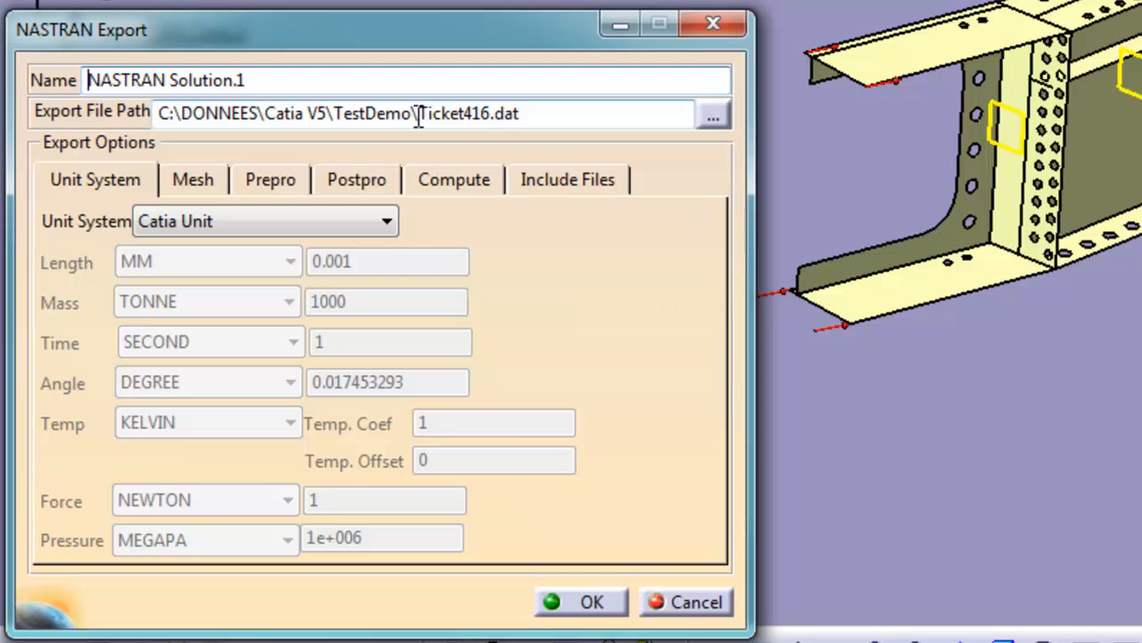
# - Rename the export file in the path to Tiebox.dat
pyautogui.doubleClick(442, 115)
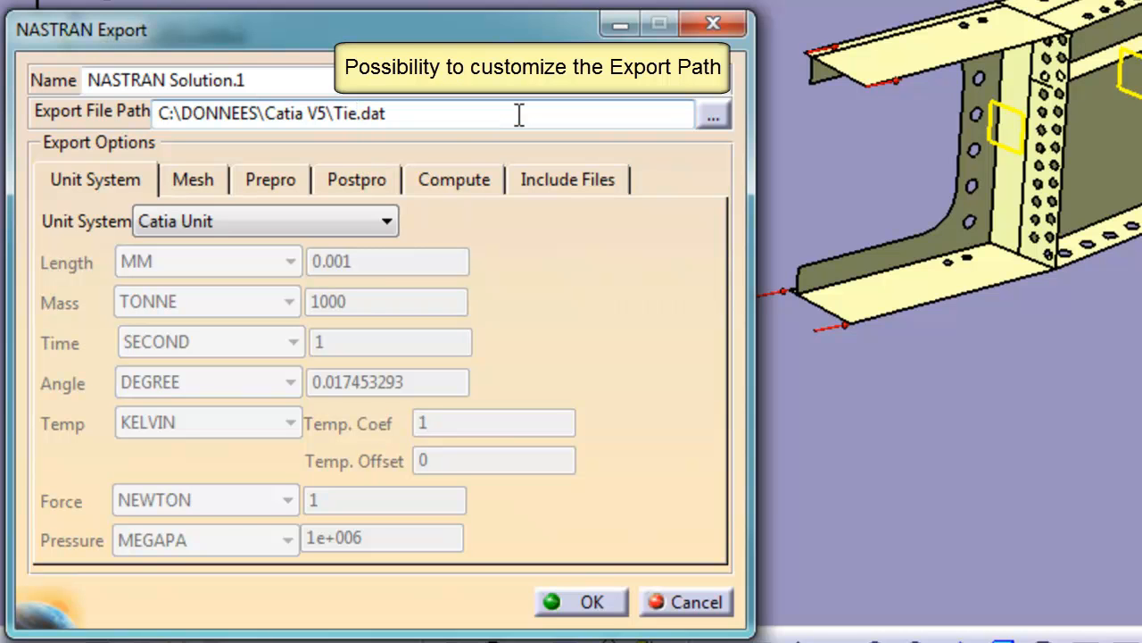
pyautogui.write('box')
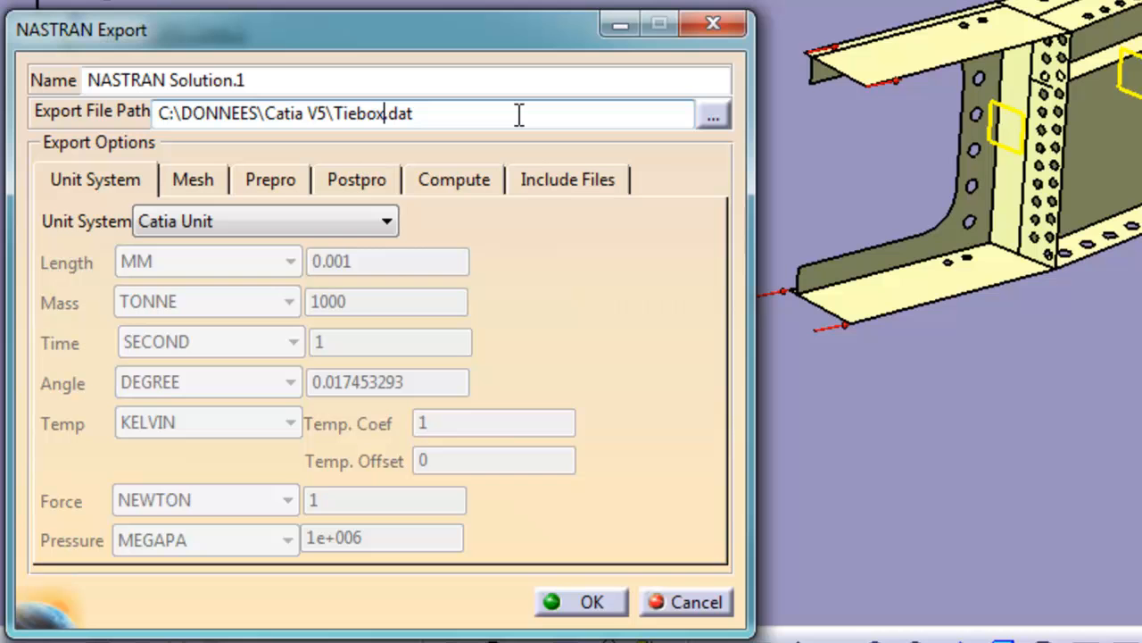
pyautogui.moveTo(500, 188)
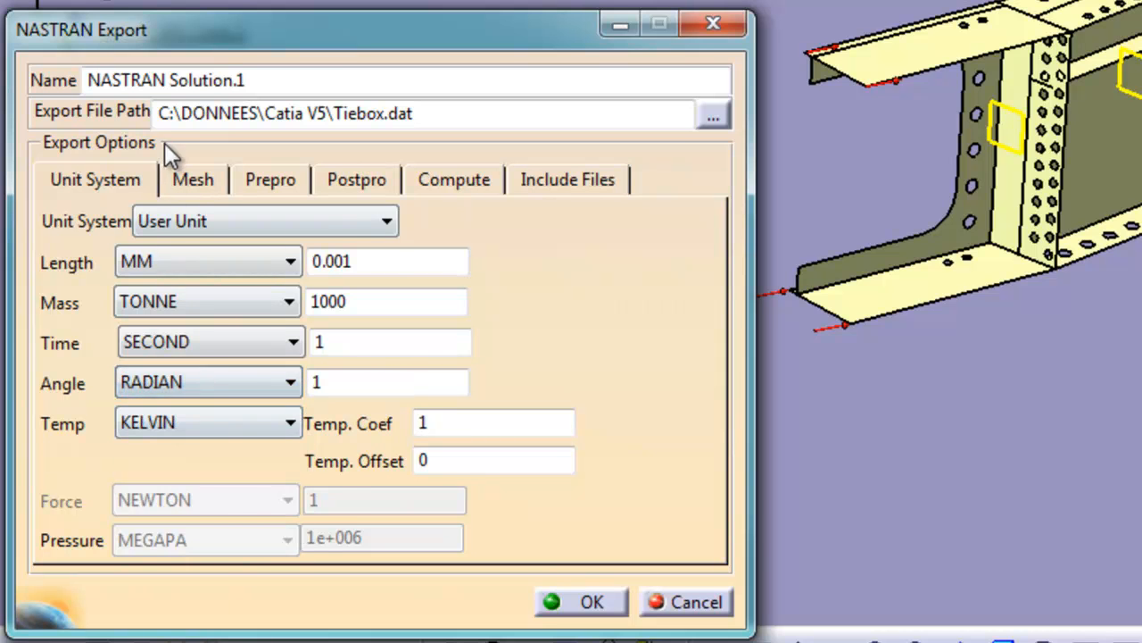
# - Review the Mesh and Prepro export options and run the NASTRAN export
pyautogui.click(192, 178)
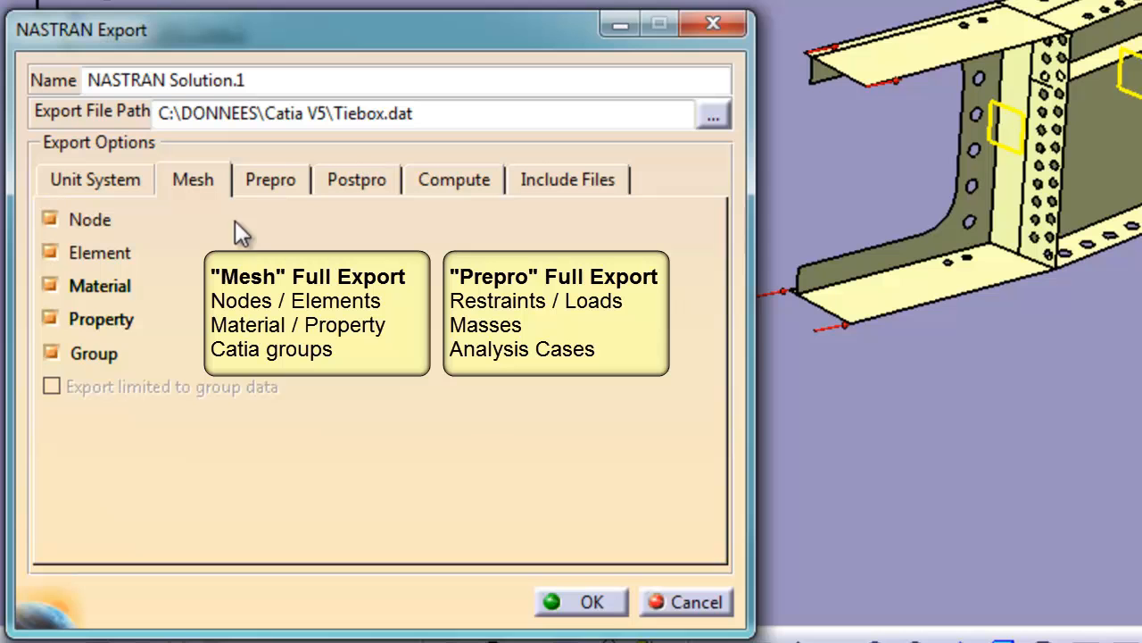
pyautogui.click(271, 179)
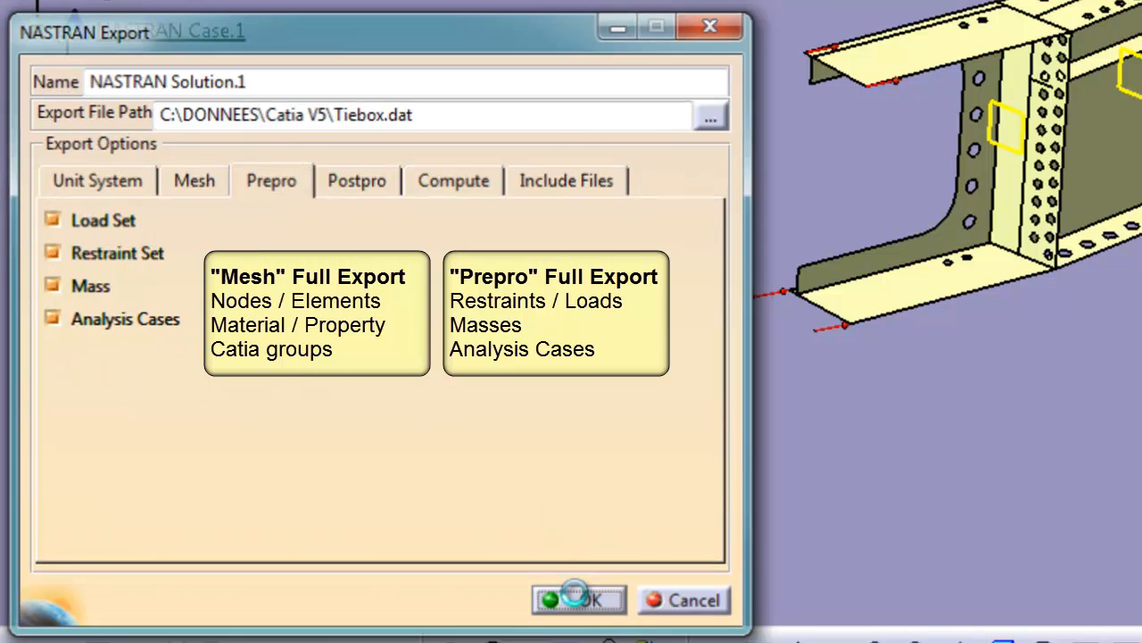
pyautogui.click(578, 600)
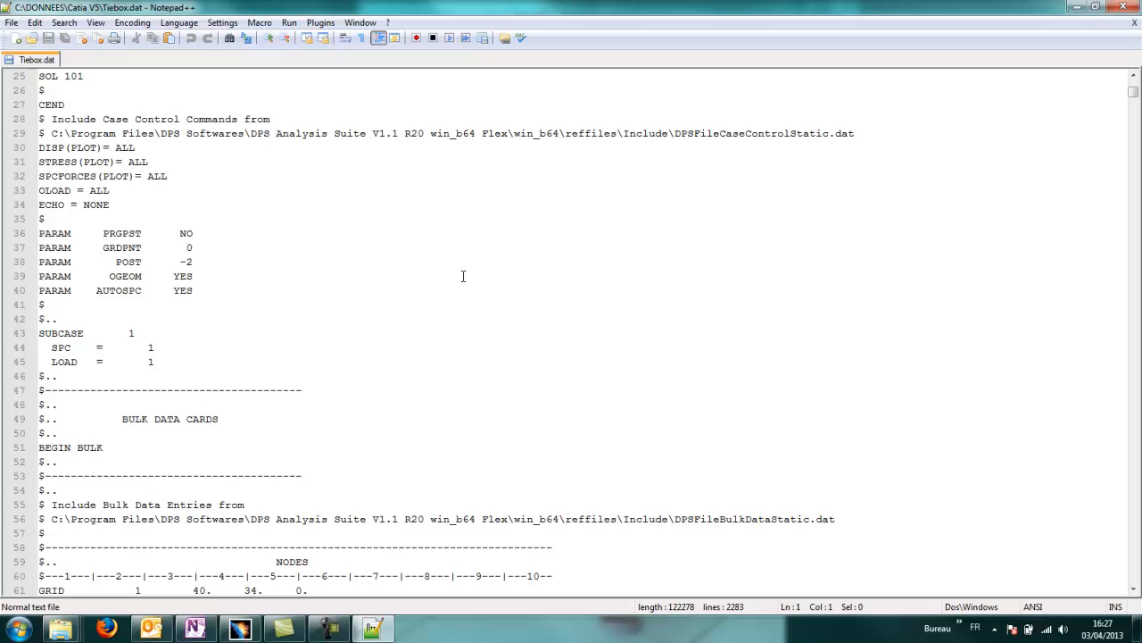
pyautogui.scroll(-3)
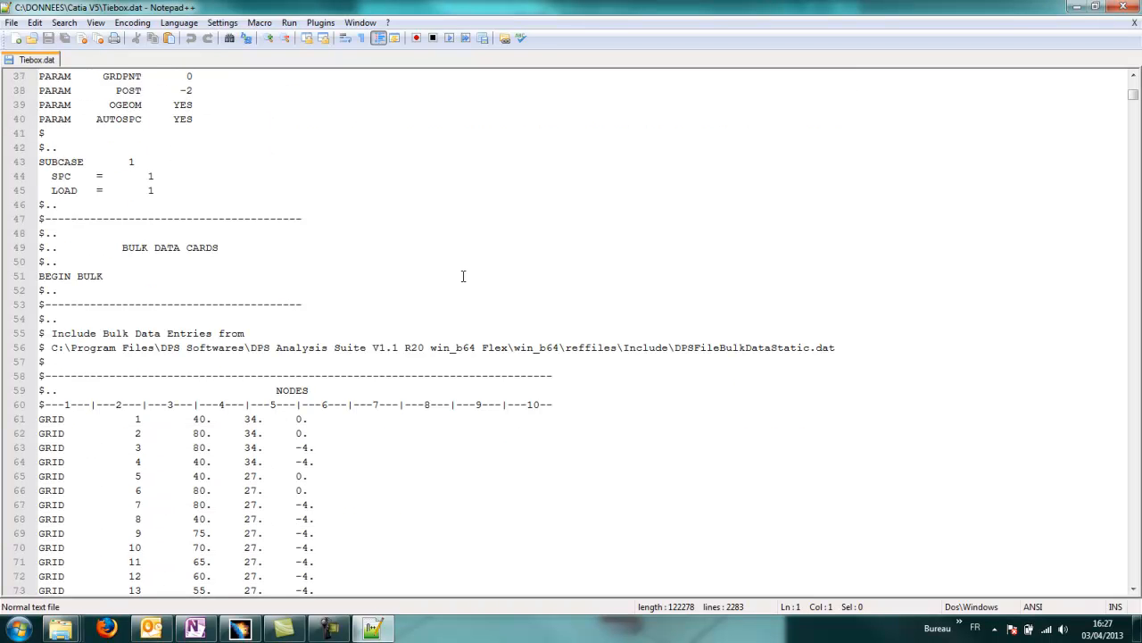
pyautogui.moveTo(507, 250)
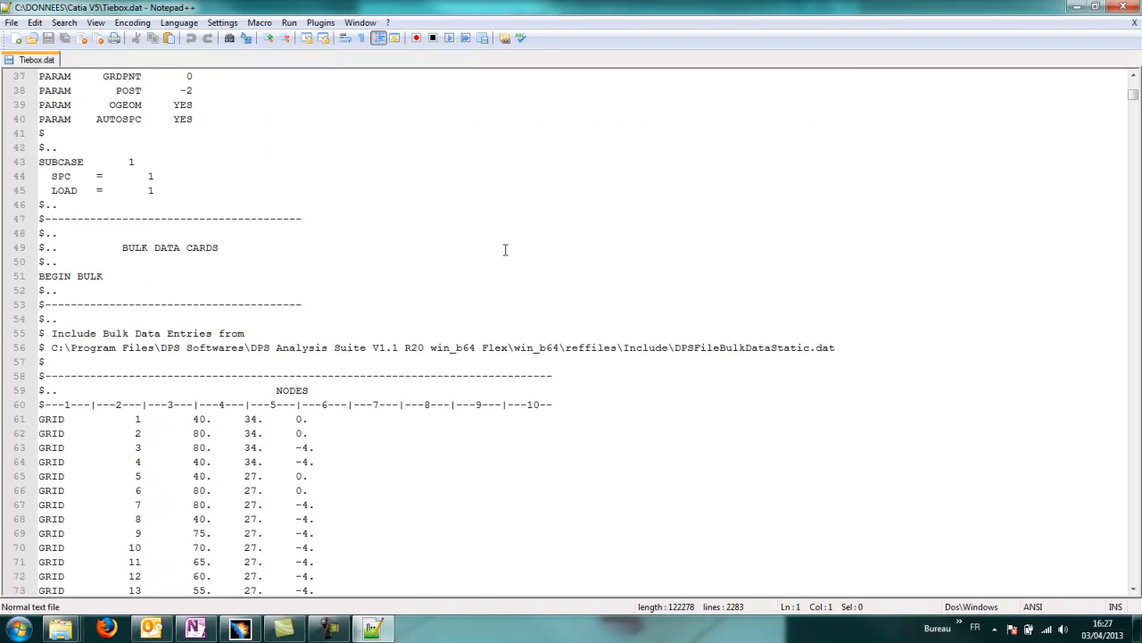
pyautogui.scroll(-3)
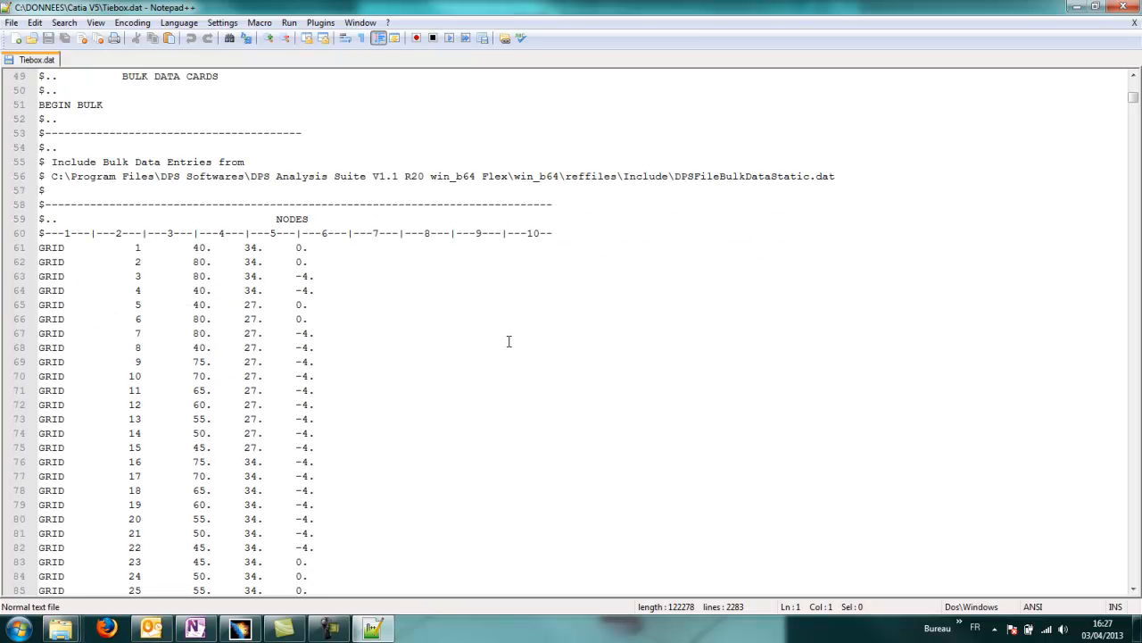
pyautogui.scroll(-3)
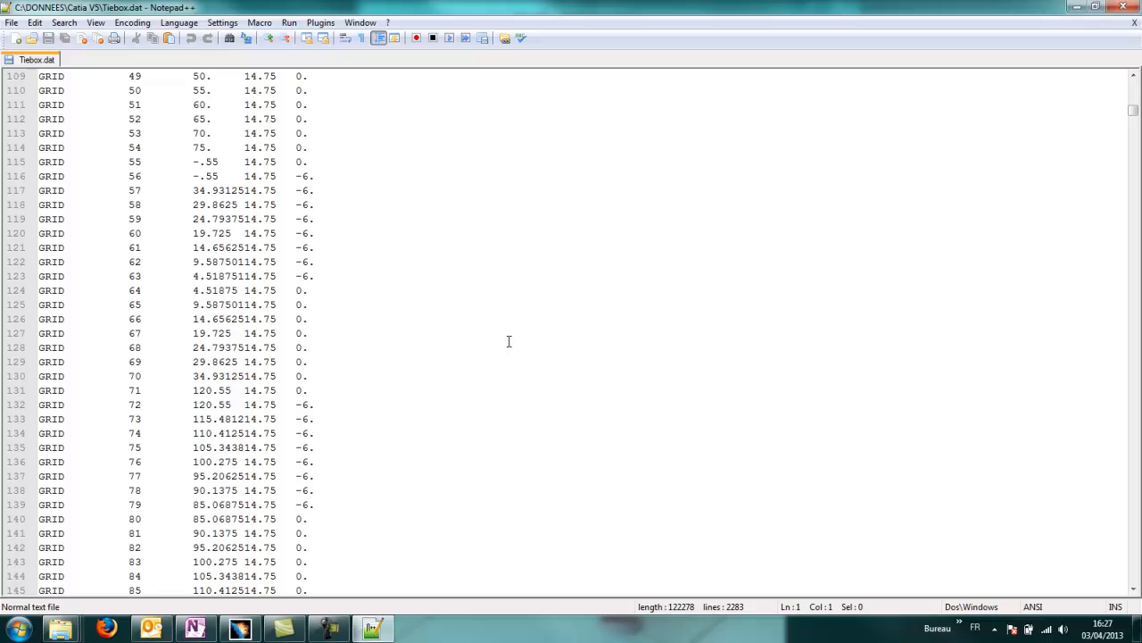
pyautogui.scroll(-3)
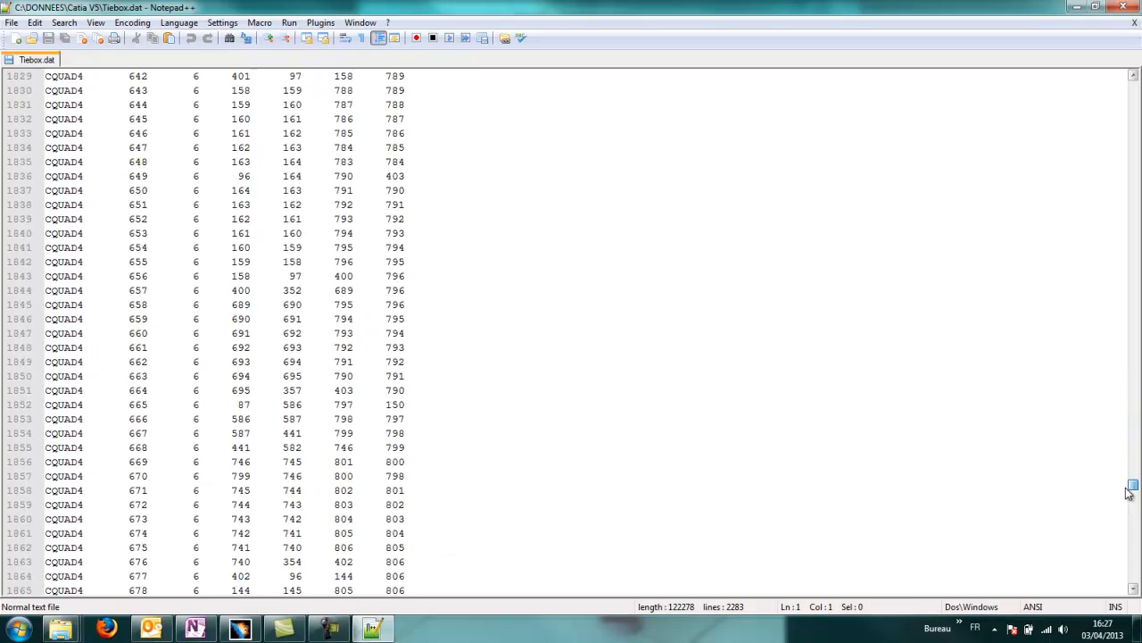
pyautogui.scroll(-3)
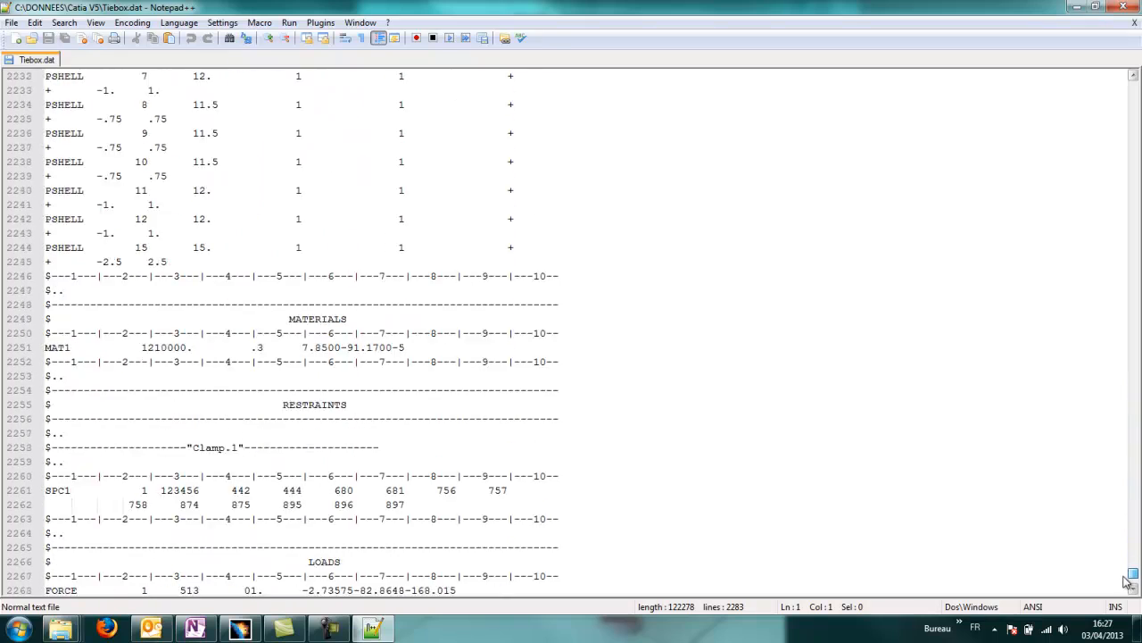
pyautogui.scroll(-3)
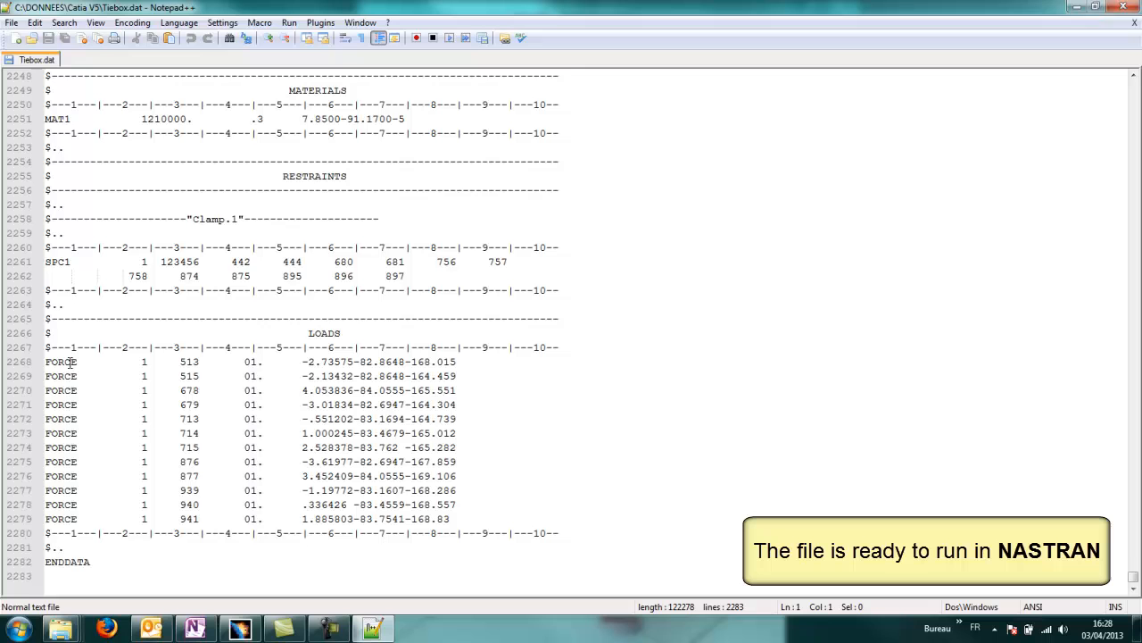
pyautogui.scroll(3)
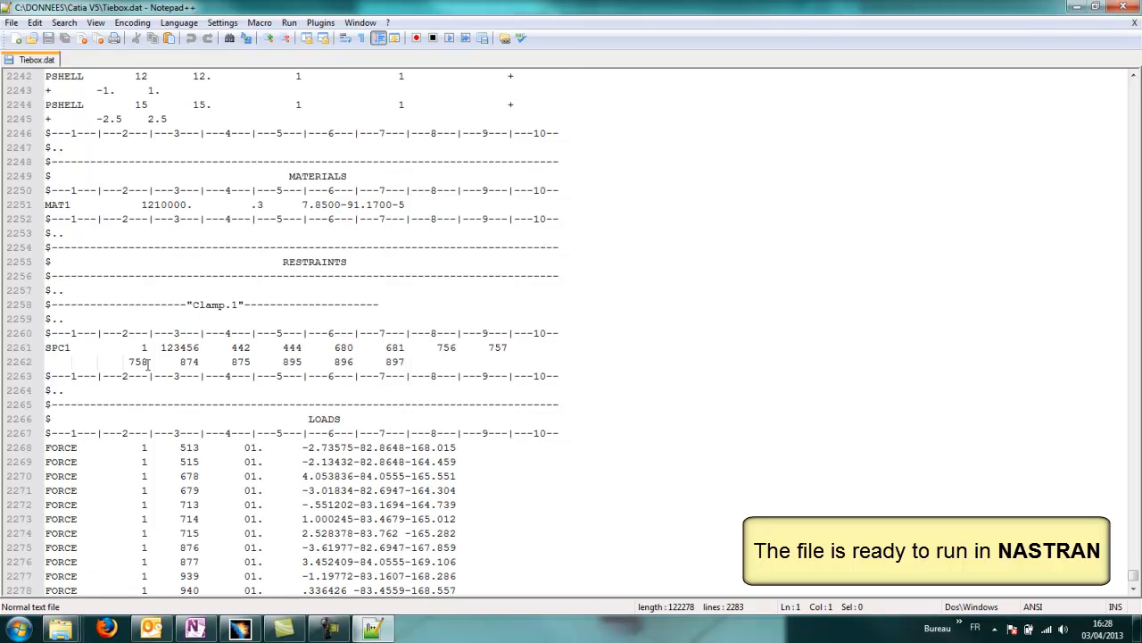
pyautogui.moveTo(213, 225)
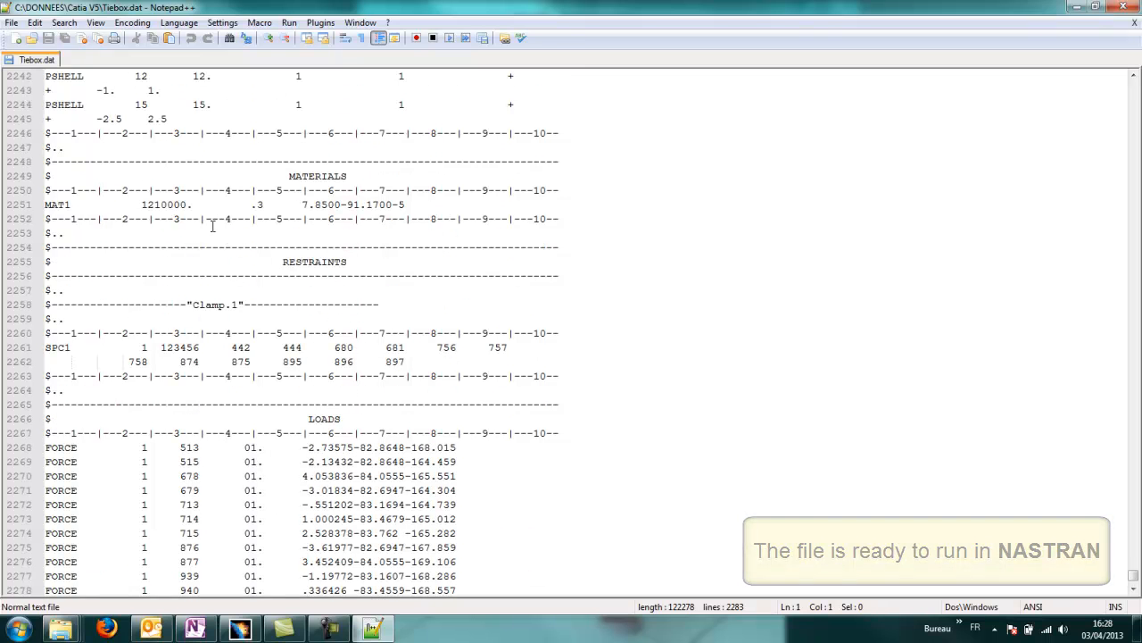
pyautogui.scroll(3)
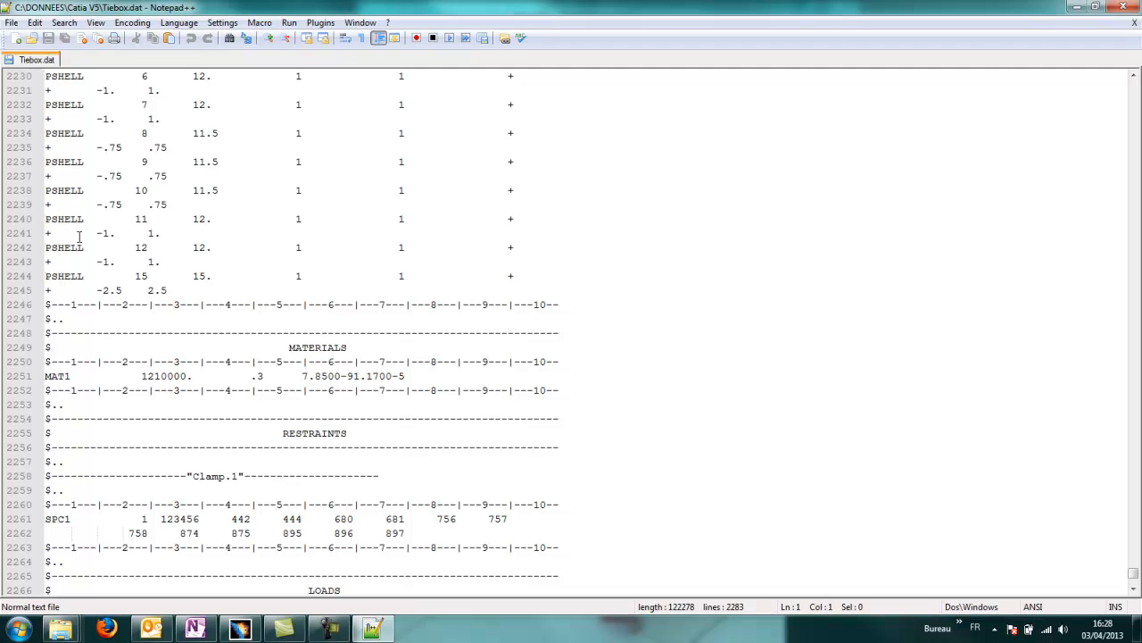
pyautogui.scroll(-3)
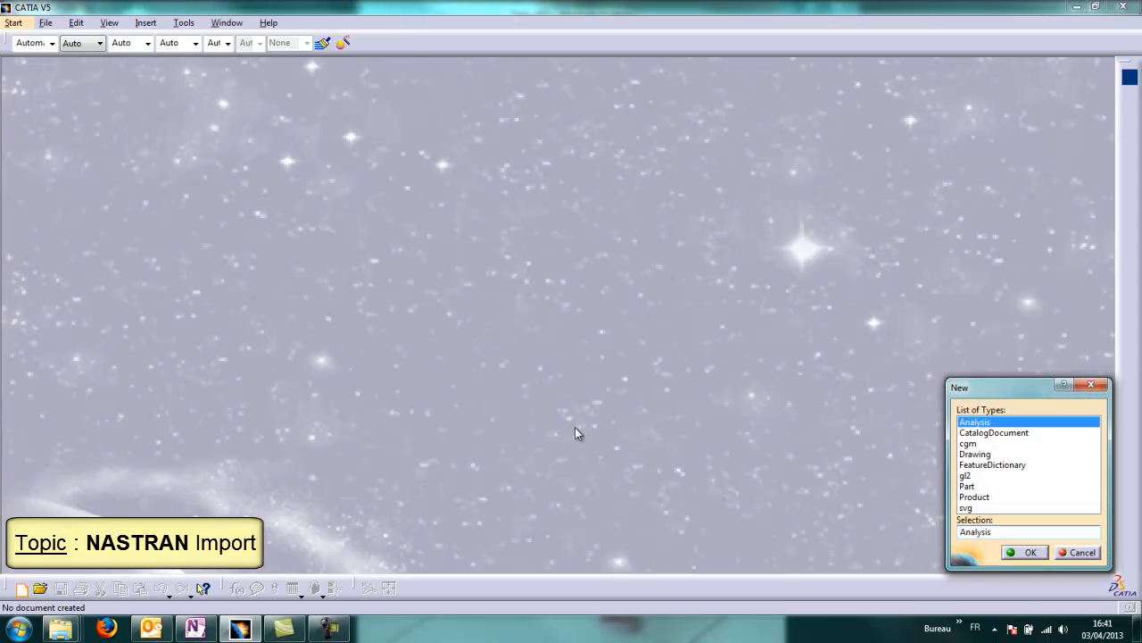
# - Create a new Analysis document with the default Static Analysis case
pyautogui.click(1031, 551)
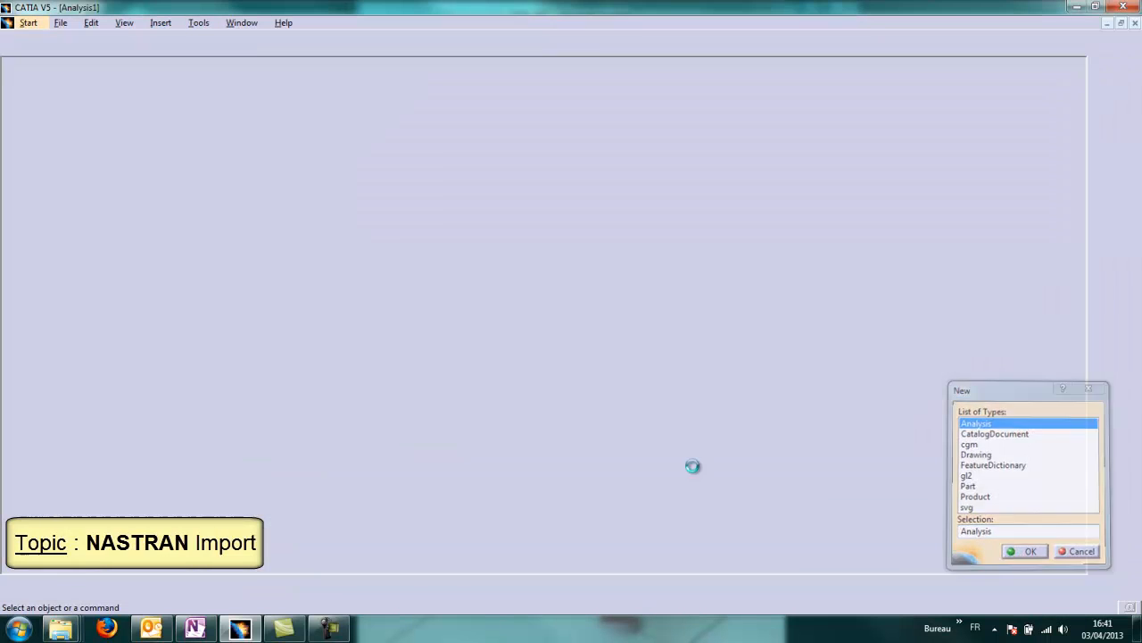
pyautogui.click(1030, 550)
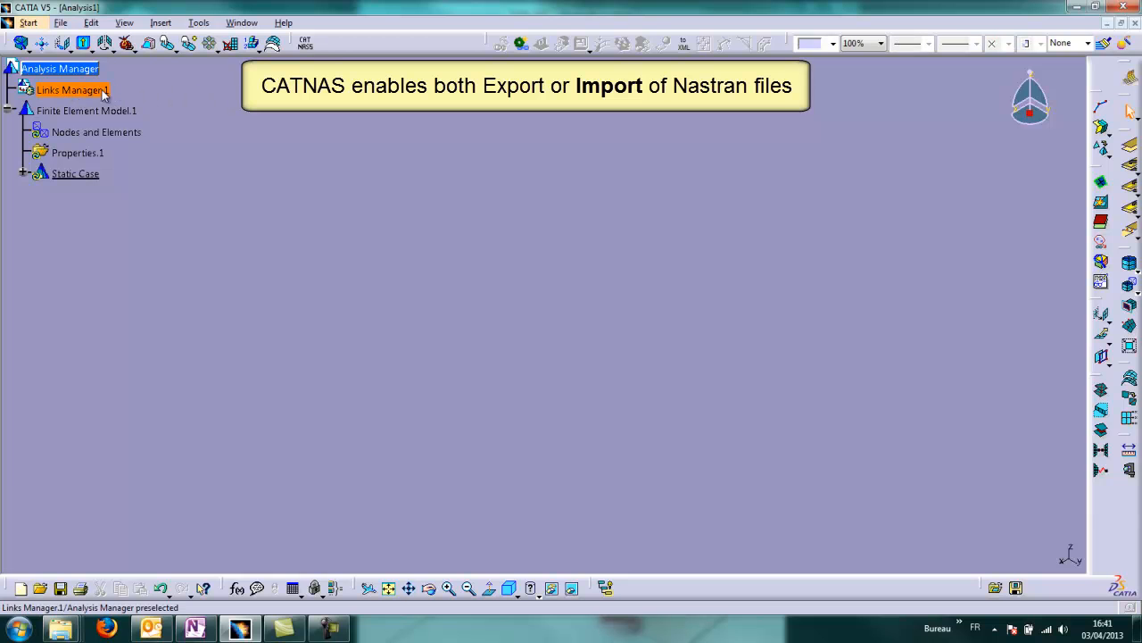
# - Start an import from the Links Manager with the NASTRAN dat file type
pyautogui.rightClick(71, 89)
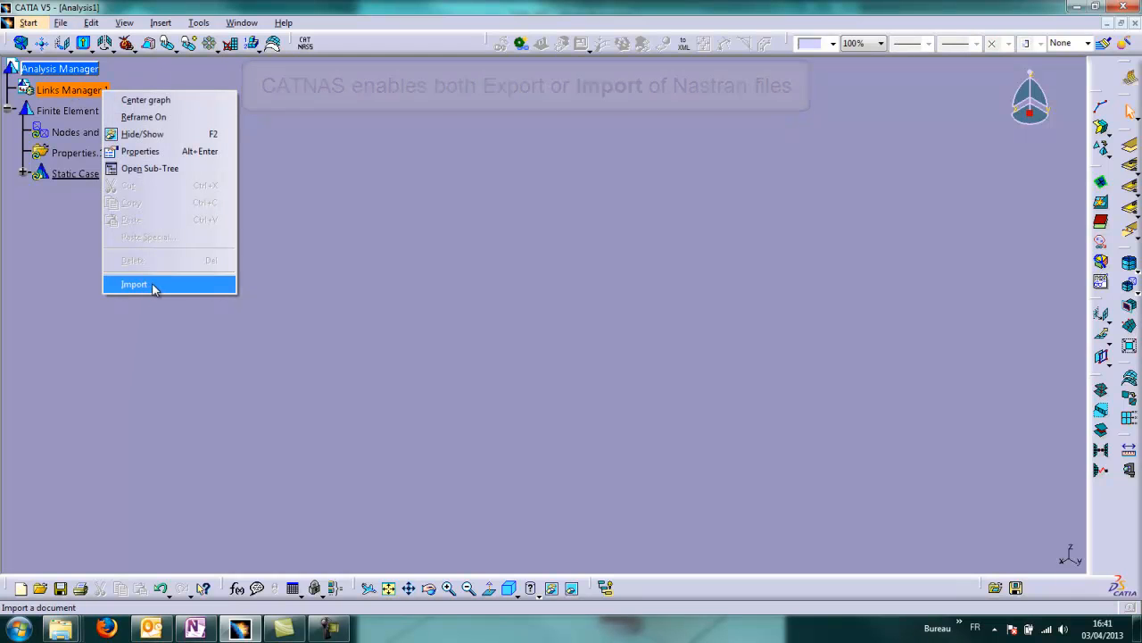
pyautogui.click(134, 284)
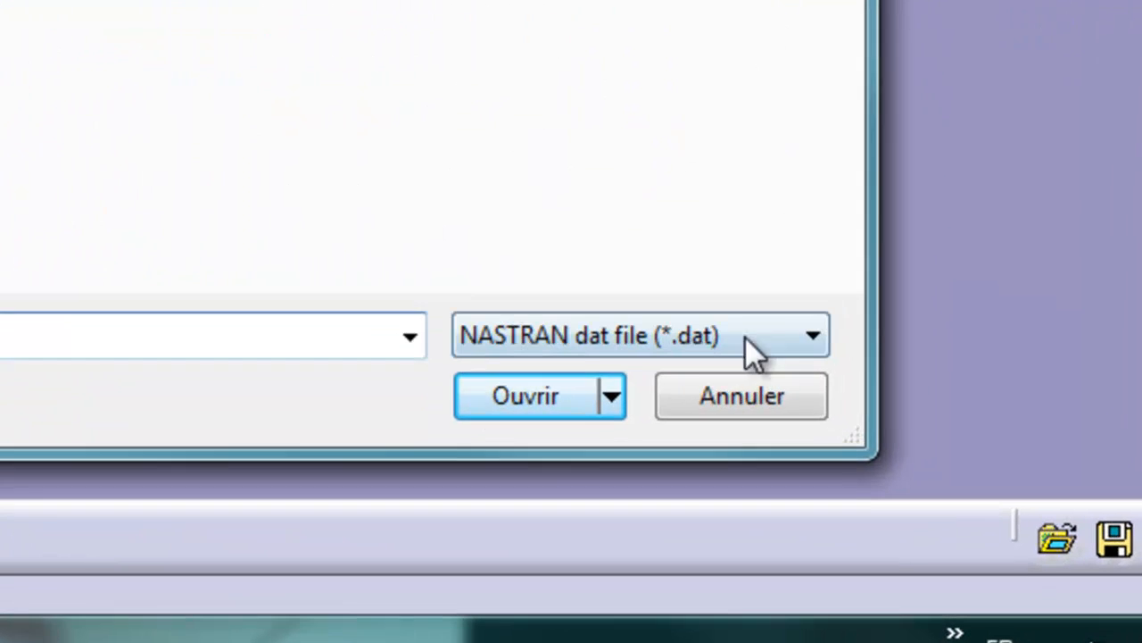
pyautogui.click(794, 336)
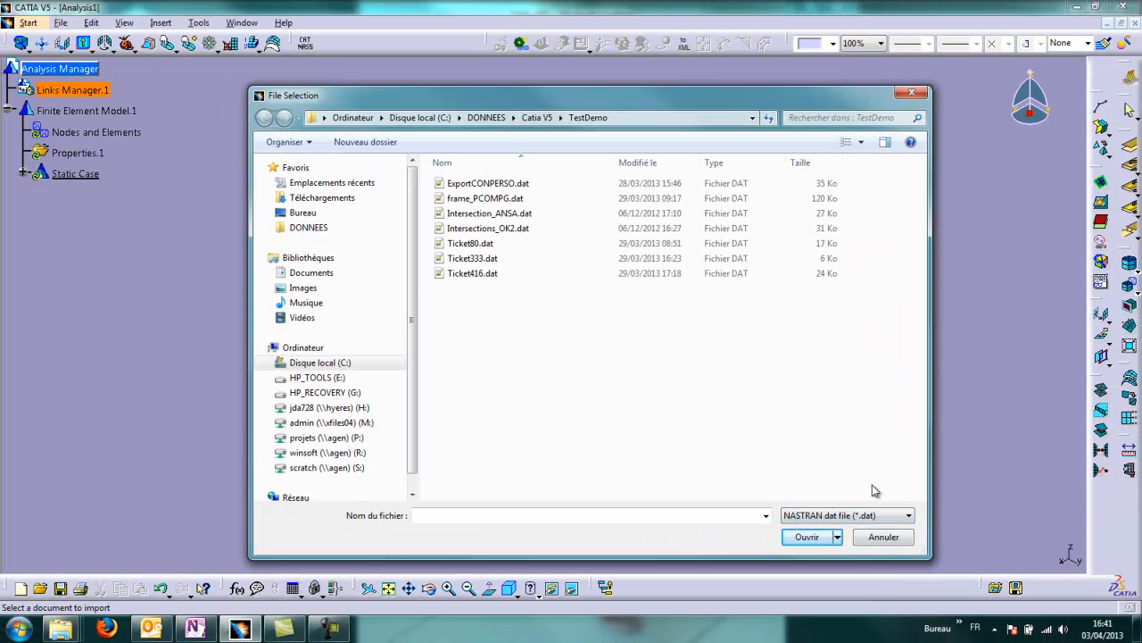
# - Choose Tiebox.dat in the Catia V5 folder and load it for import
pyautogui.click(536, 118)
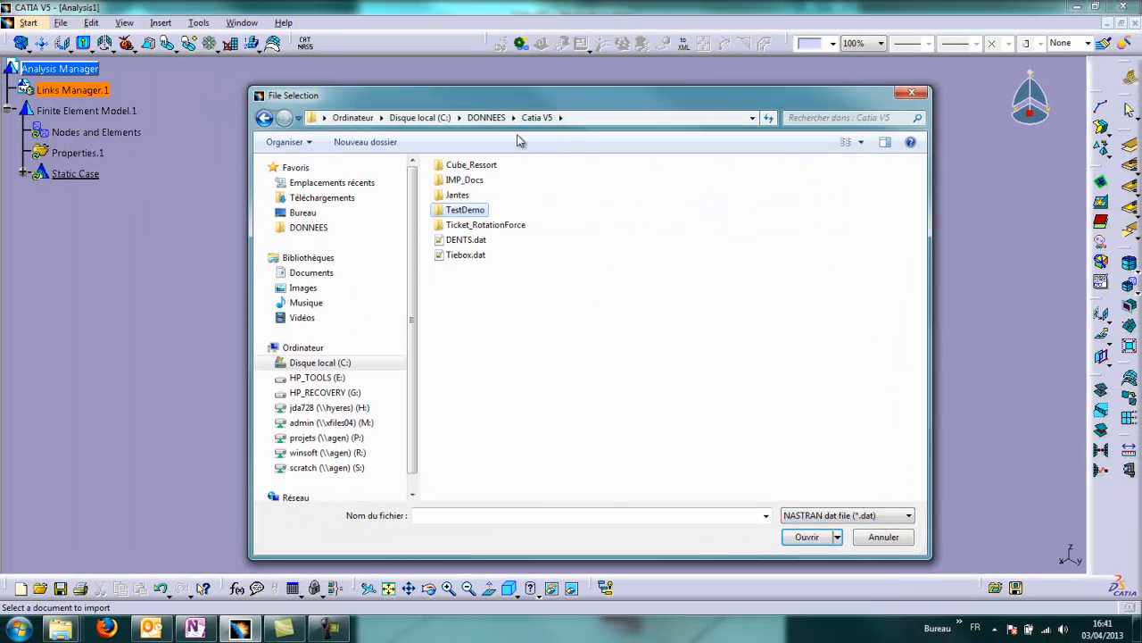
pyautogui.click(464, 254)
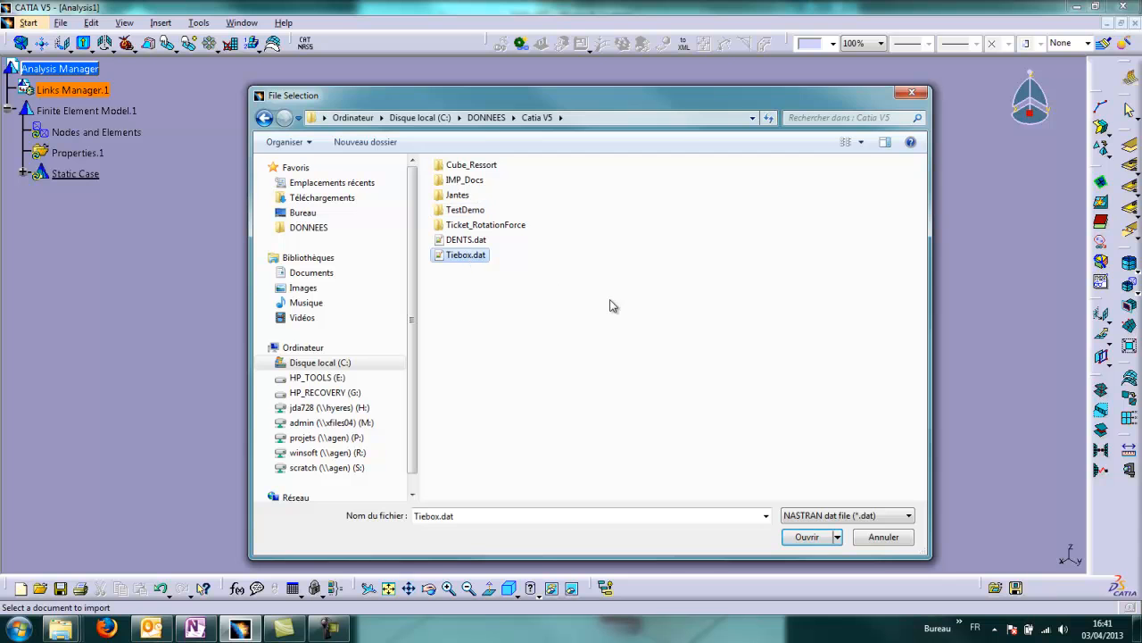
pyautogui.click(807, 536)
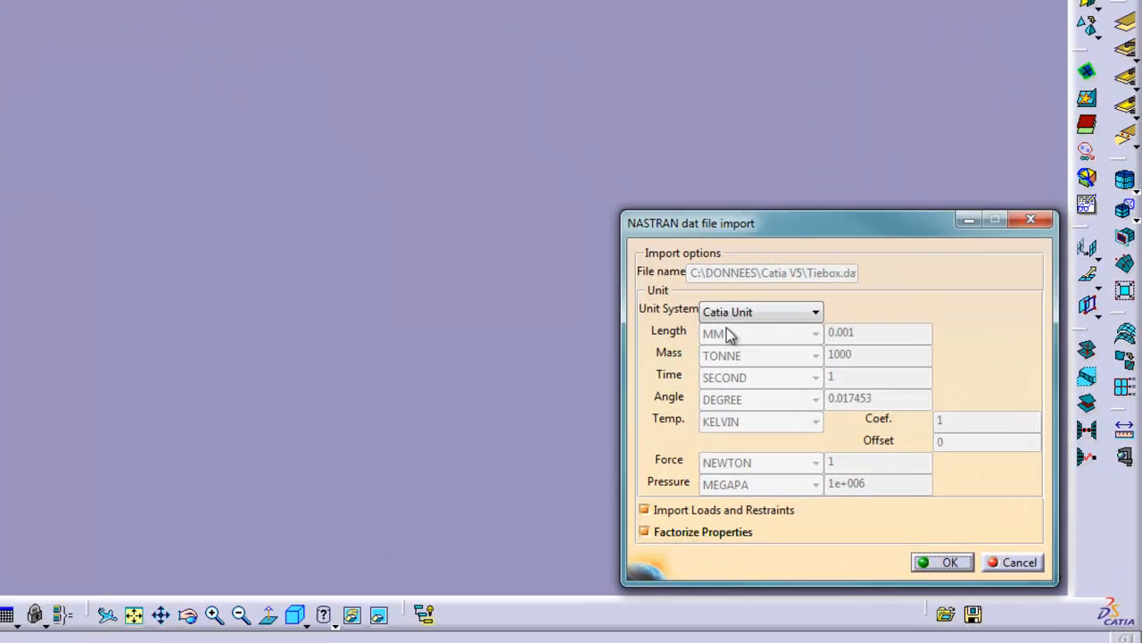
# - Keep the default unit system in the NASTRAN import options for Tiebox.dat
pyautogui.click(814, 311)
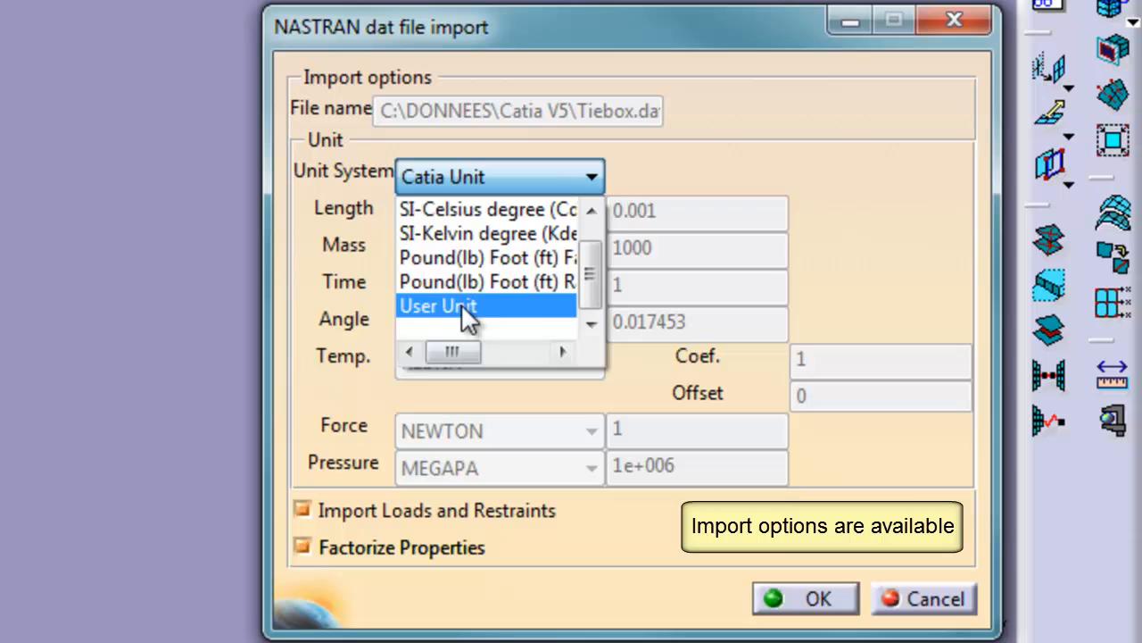
pyautogui.click(437, 305)
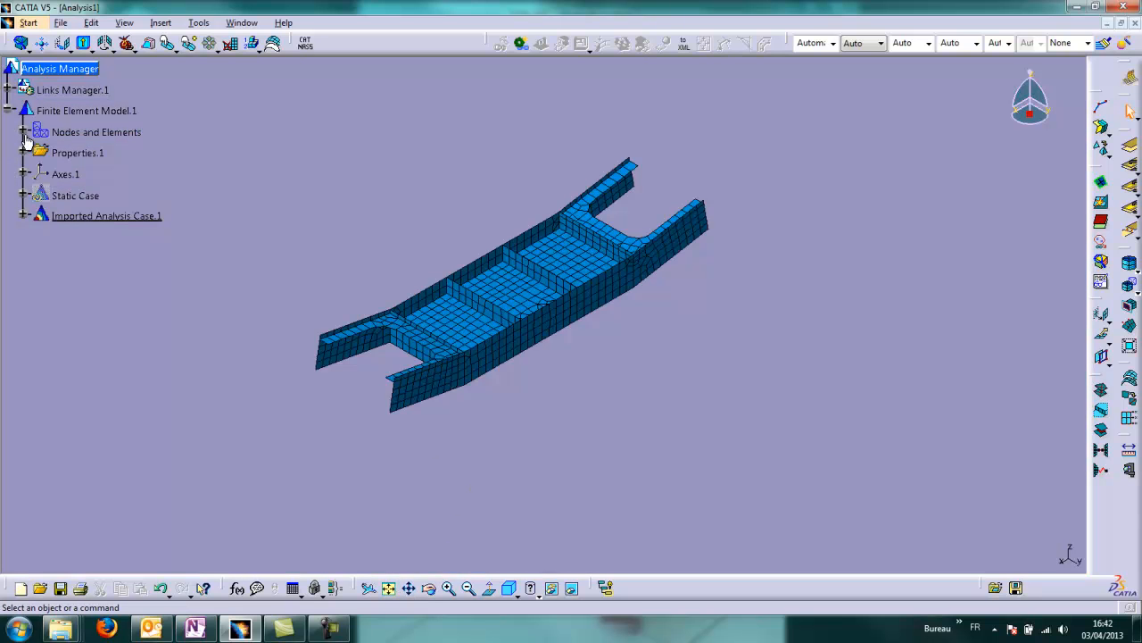
# - Select Imported MeshPart.1 and turn the tiebox mesh to view it from above
pyautogui.click(27, 132)
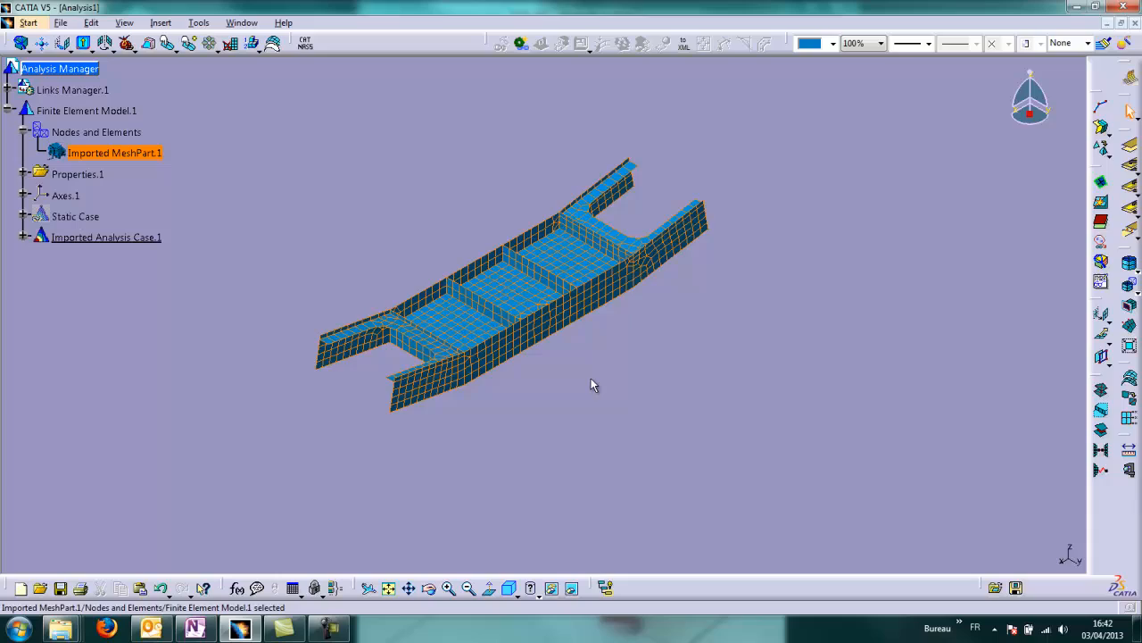
pyautogui.moveTo(589, 384); pyautogui.dragTo(514, 161)
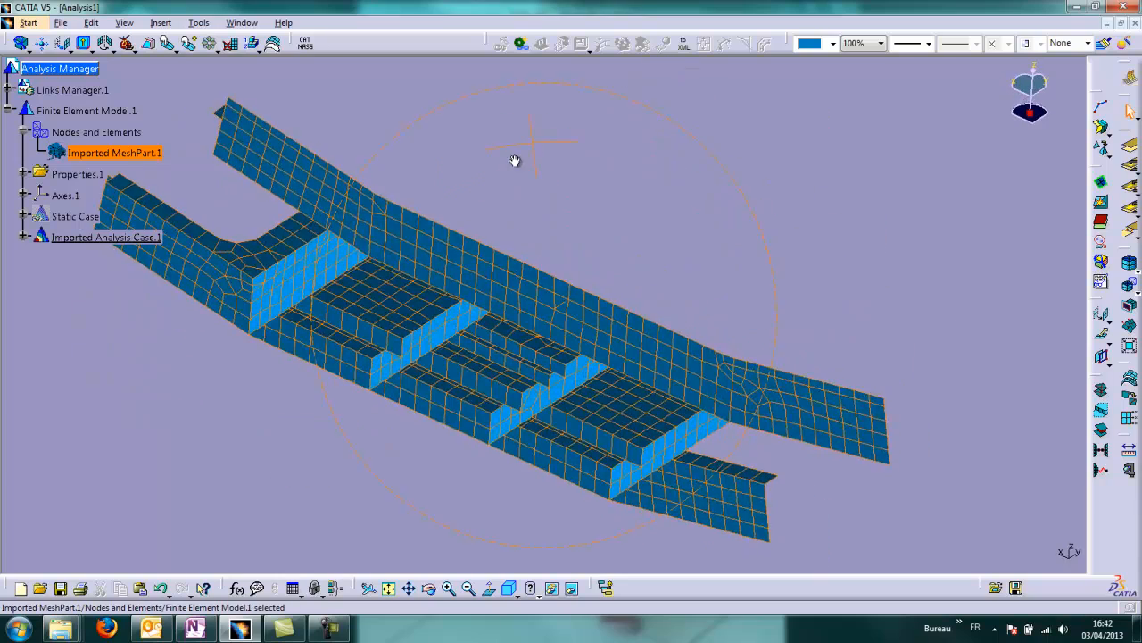
pyautogui.moveTo(514, 161); pyautogui.dragTo(830, 443)
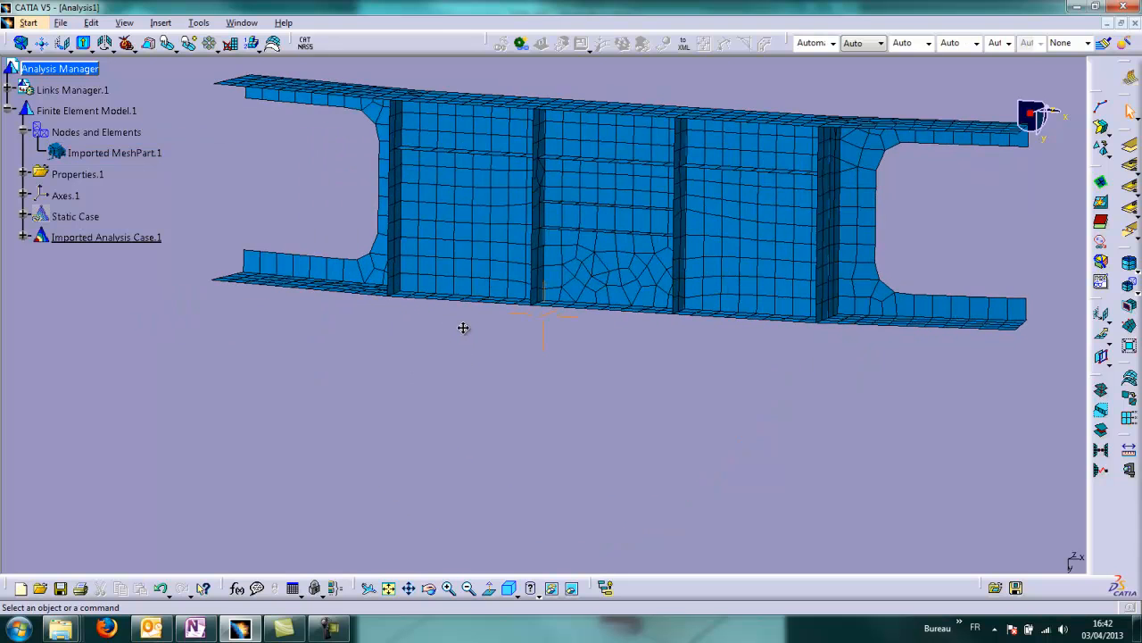
# - Expand Properties.1 to list the fifteen imported shell properties
pyautogui.click(21, 175)
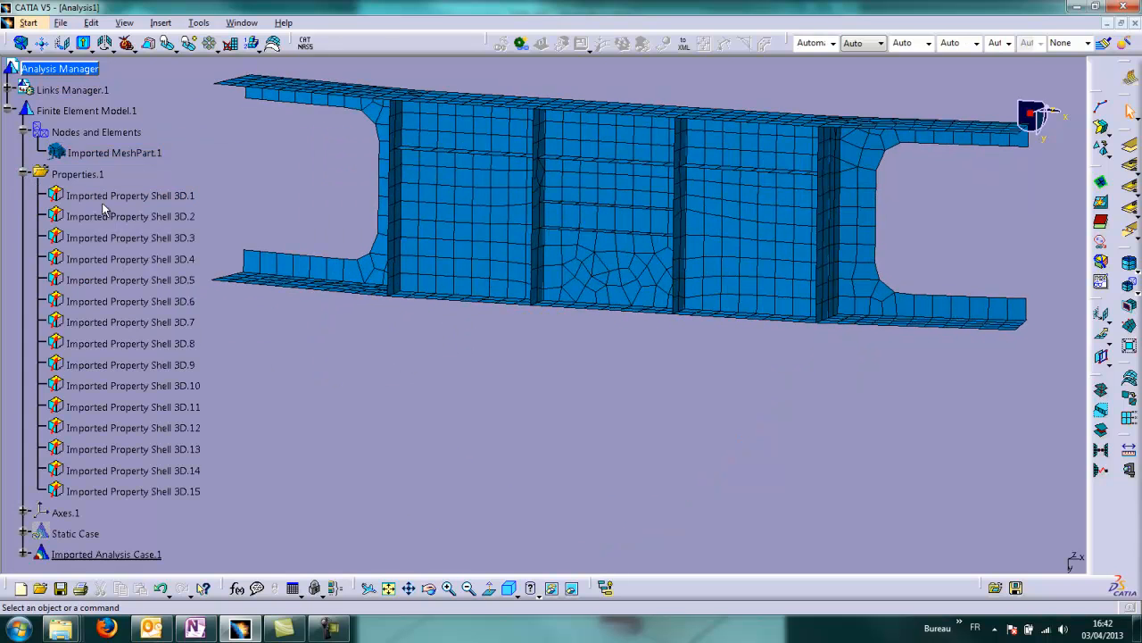
pyautogui.moveTo(325, 500)
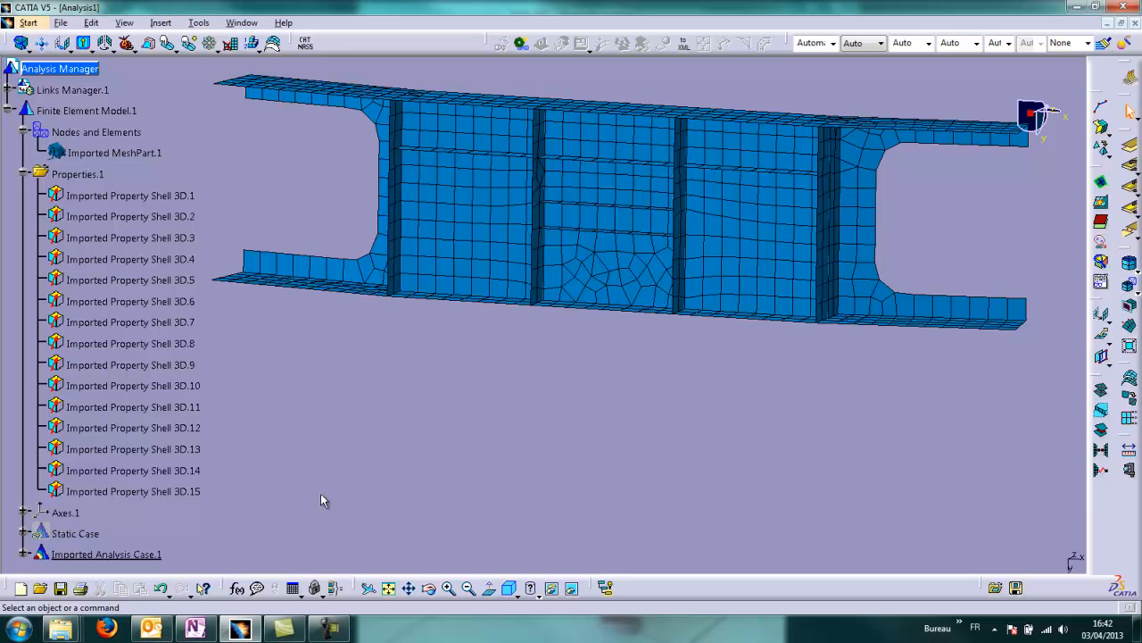
pyautogui.moveTo(285, 521)
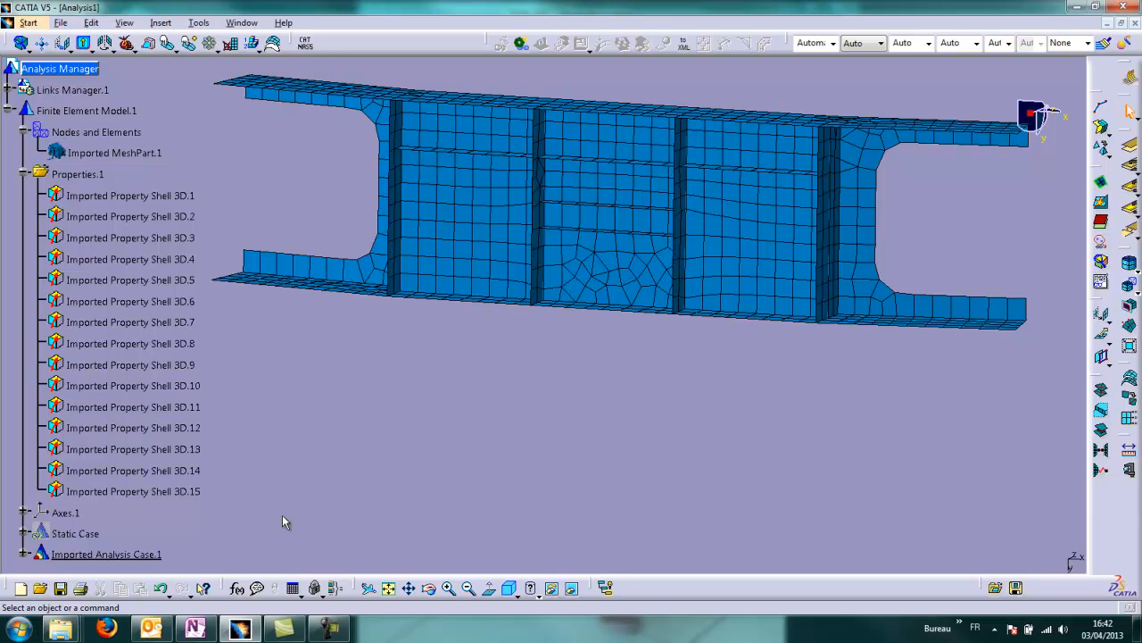
pyautogui.moveTo(509, 338)
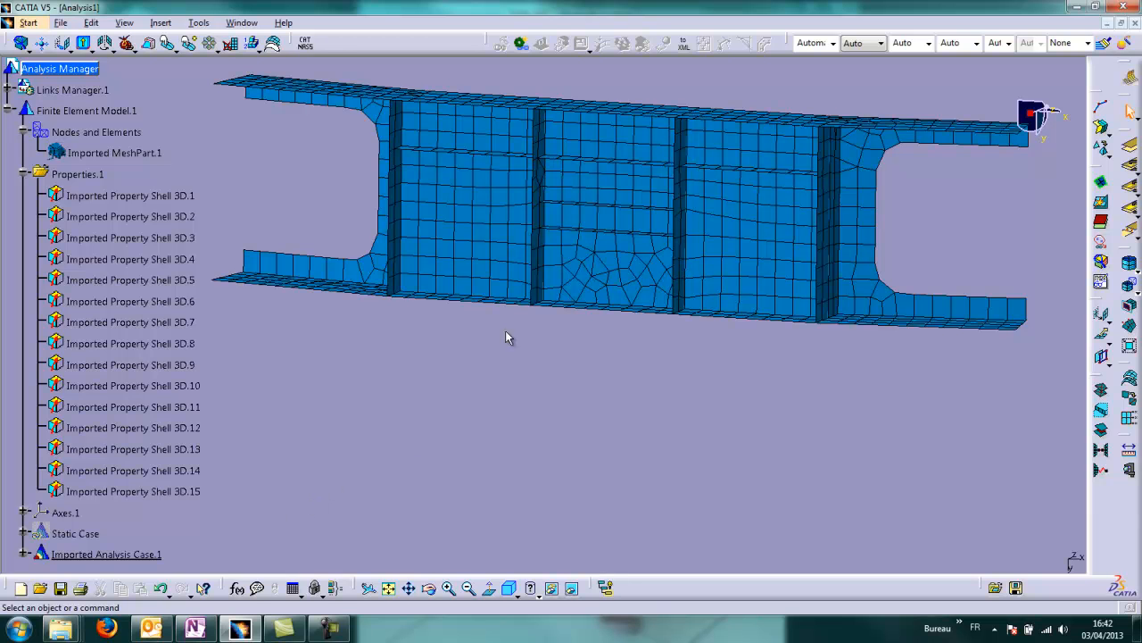
pyautogui.moveTo(509, 337); pyautogui.dragTo(661, 284)
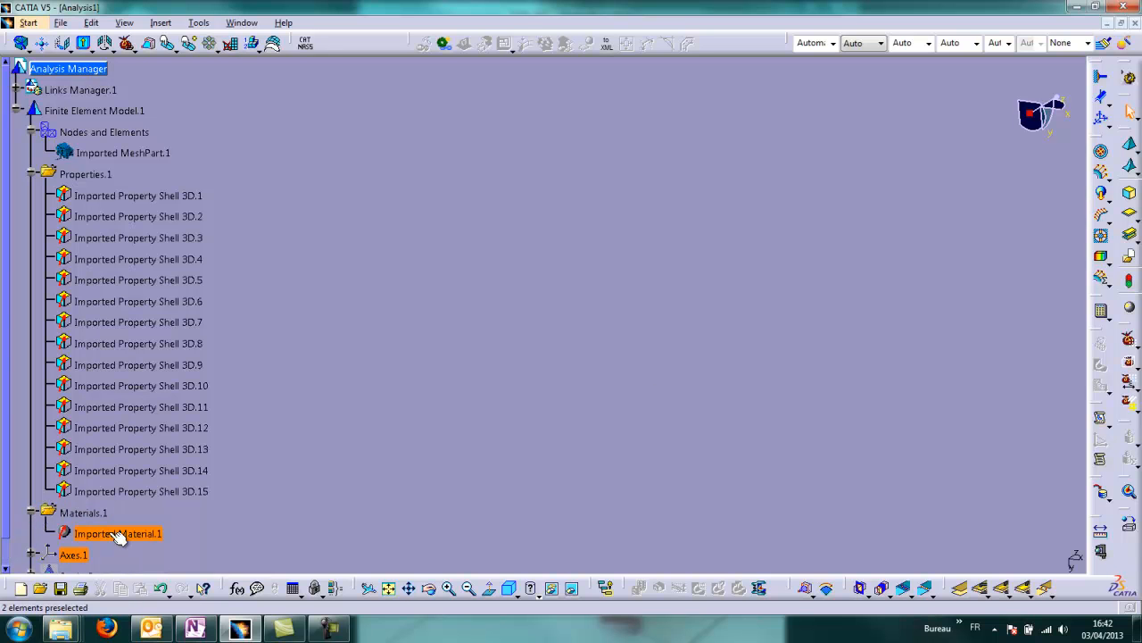
# - Select the imported material and launch a Mesh Only computation
pyautogui.click(782, 282)
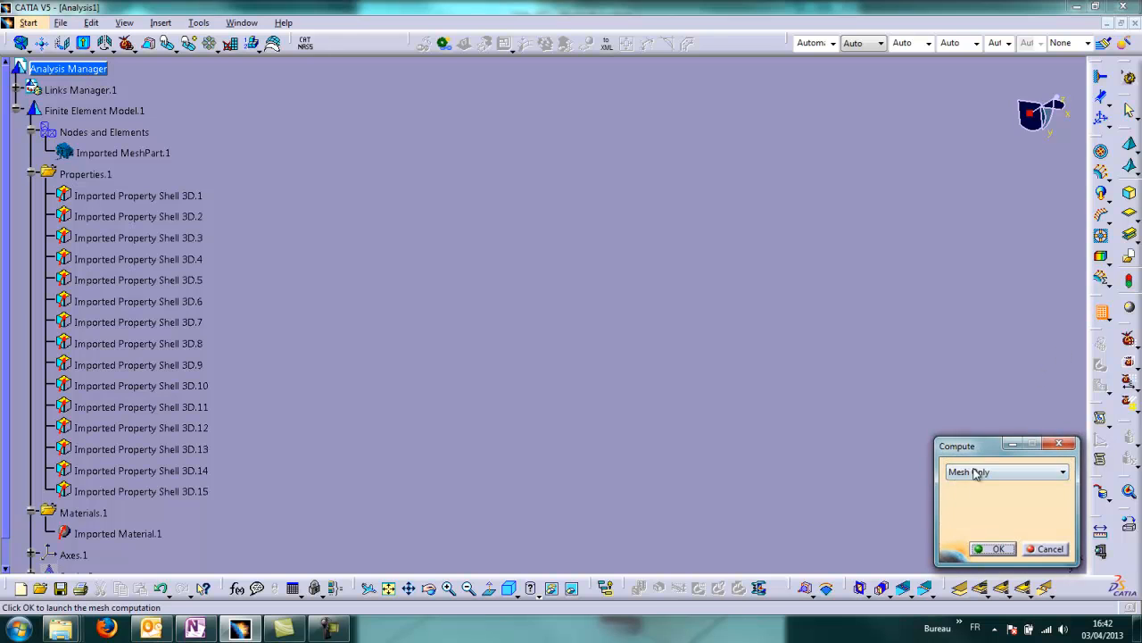
pyautogui.click(1000, 550)
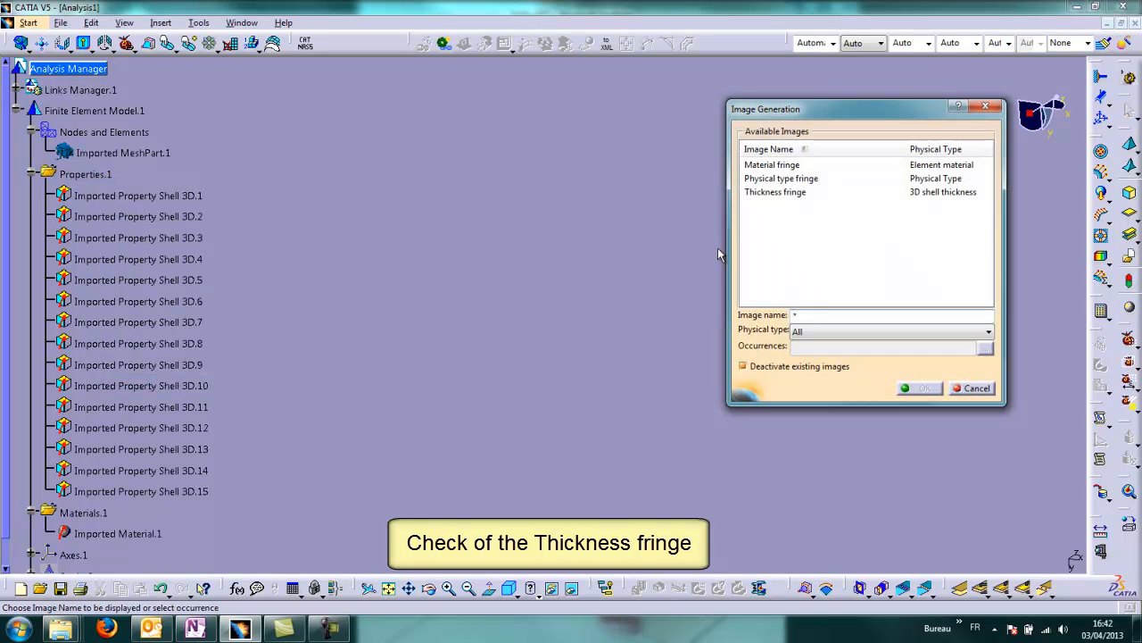
# - Display a Thickness fringe image on the imported tiebox mesh
pyautogui.click(919, 387)
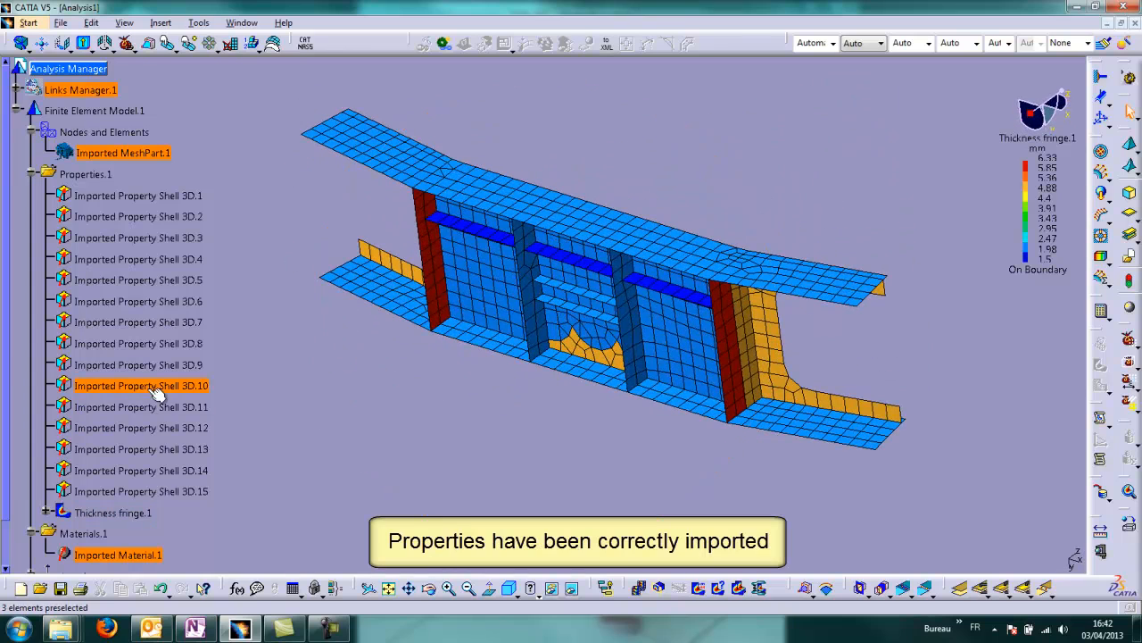
pyautogui.scroll(-3)
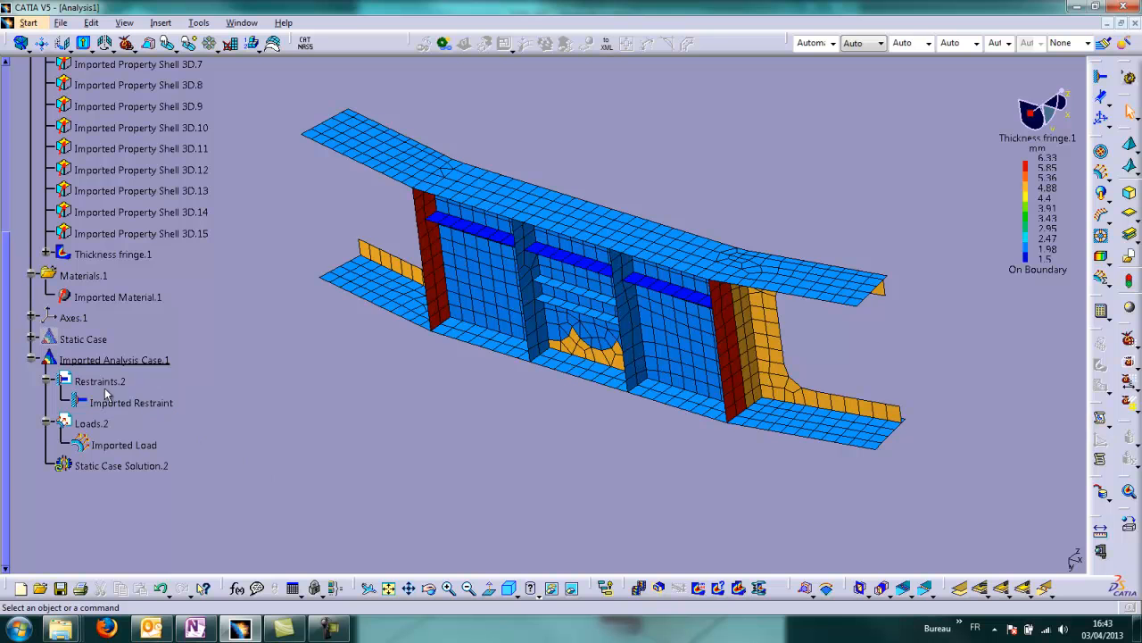
# - Generate a degrees-of-freedom symbol image for the imported Restraints.2 set
pyautogui.rightClick(100, 382)
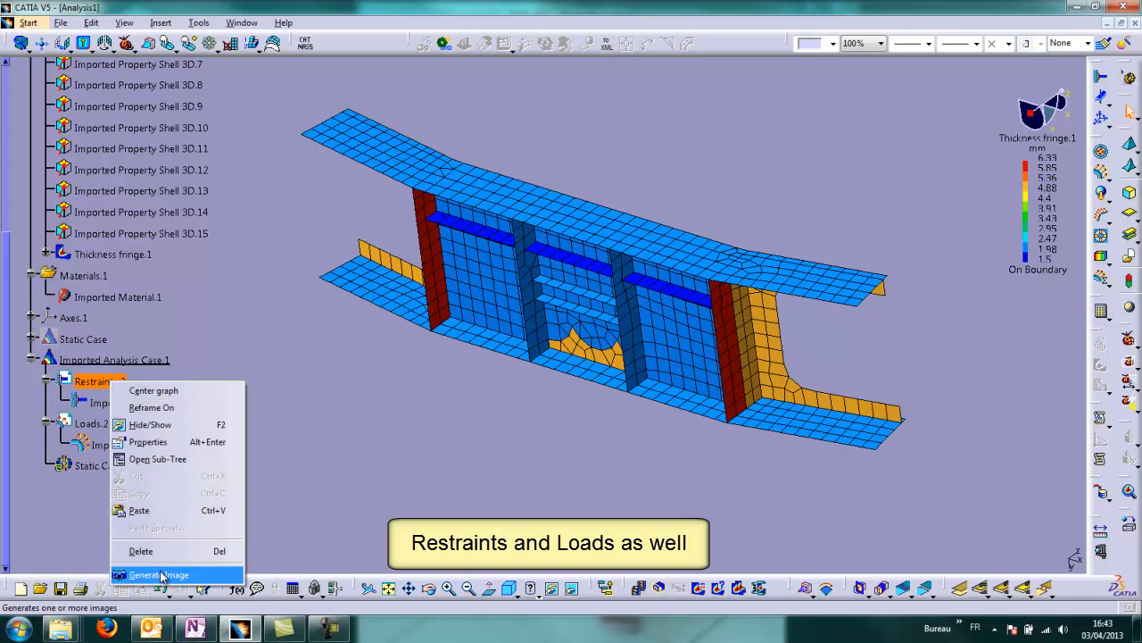
pyautogui.click(159, 575)
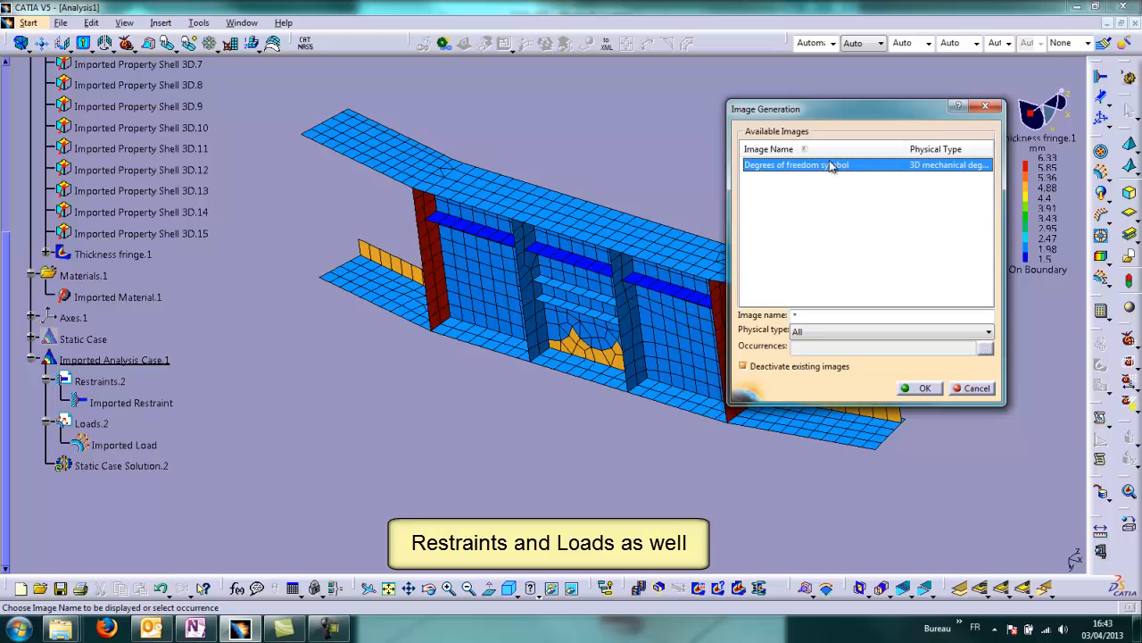
pyautogui.click(925, 387)
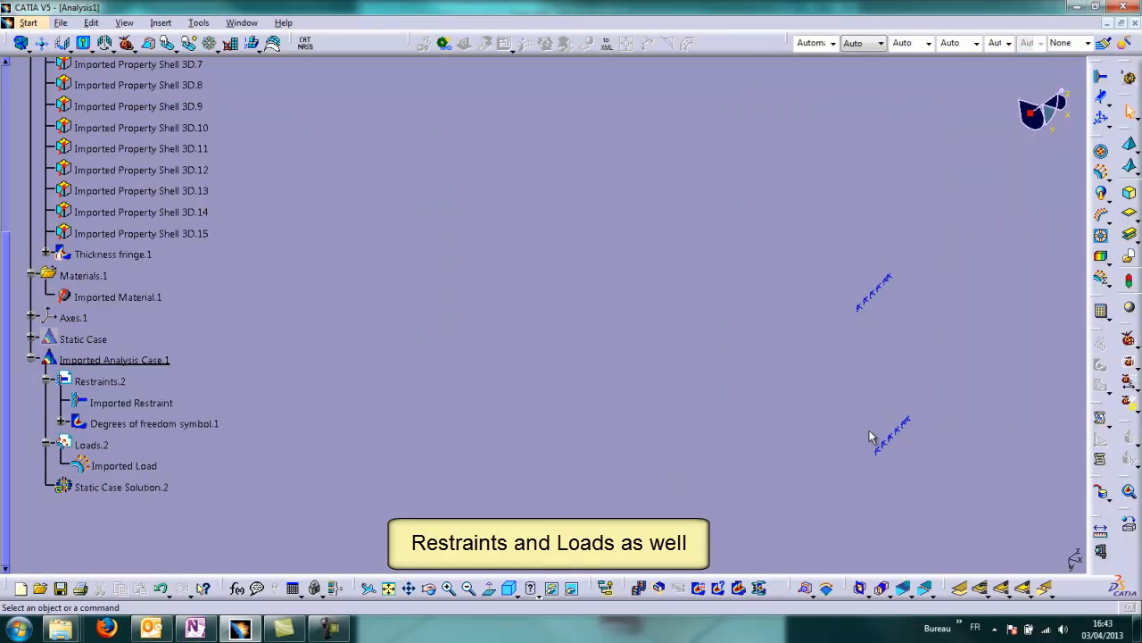
# - Generate a point force vector image for the imported Loads.2 set
pyautogui.rightClick(91, 444)
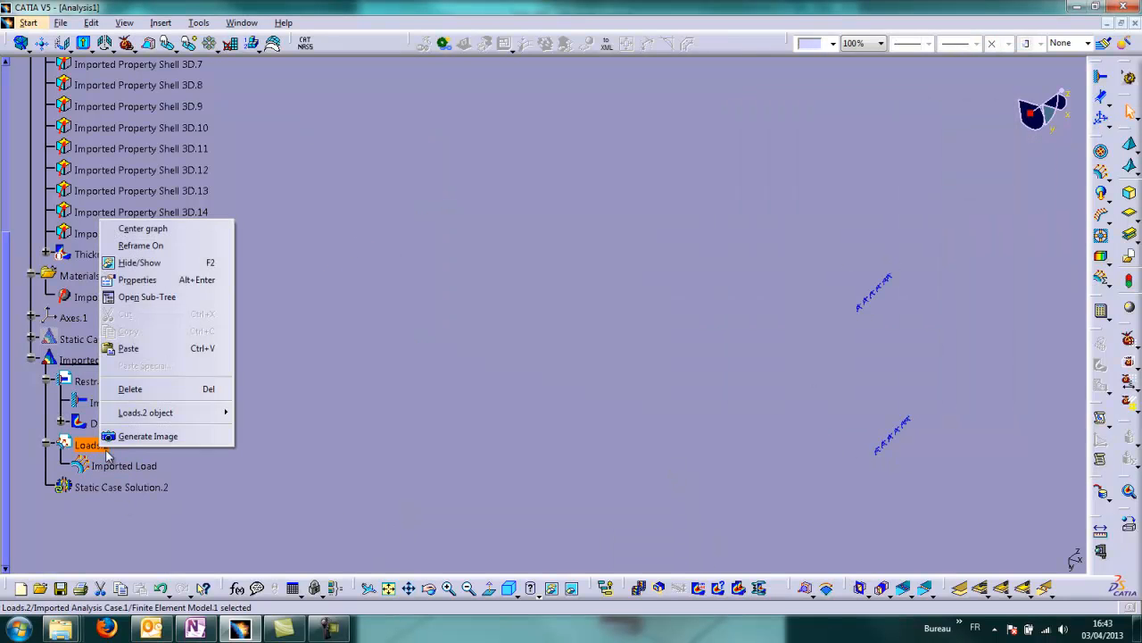
pyautogui.click(148, 435)
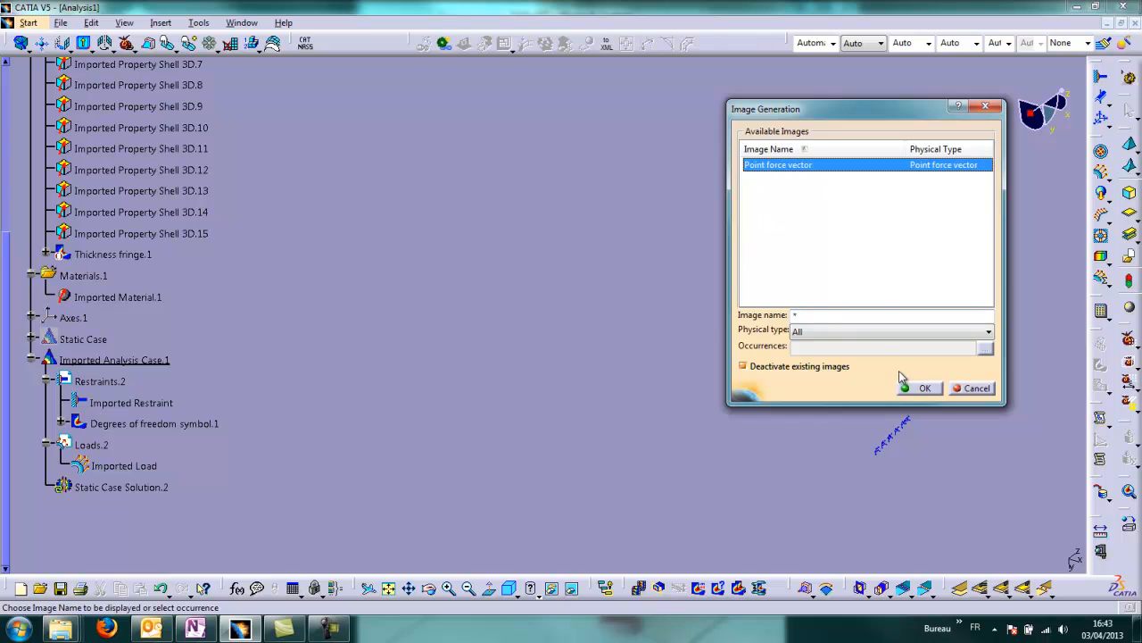
pyautogui.click(921, 387)
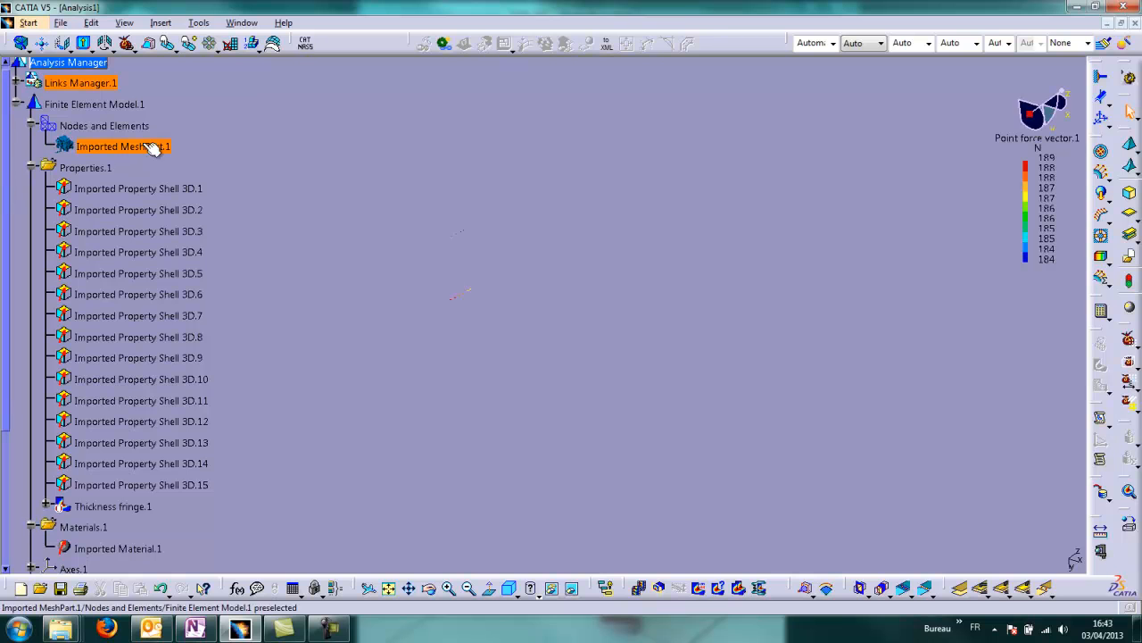
# - Turn on Mesh Visualization for the imported Nodes and Elements
pyautogui.rightClick(103, 125)
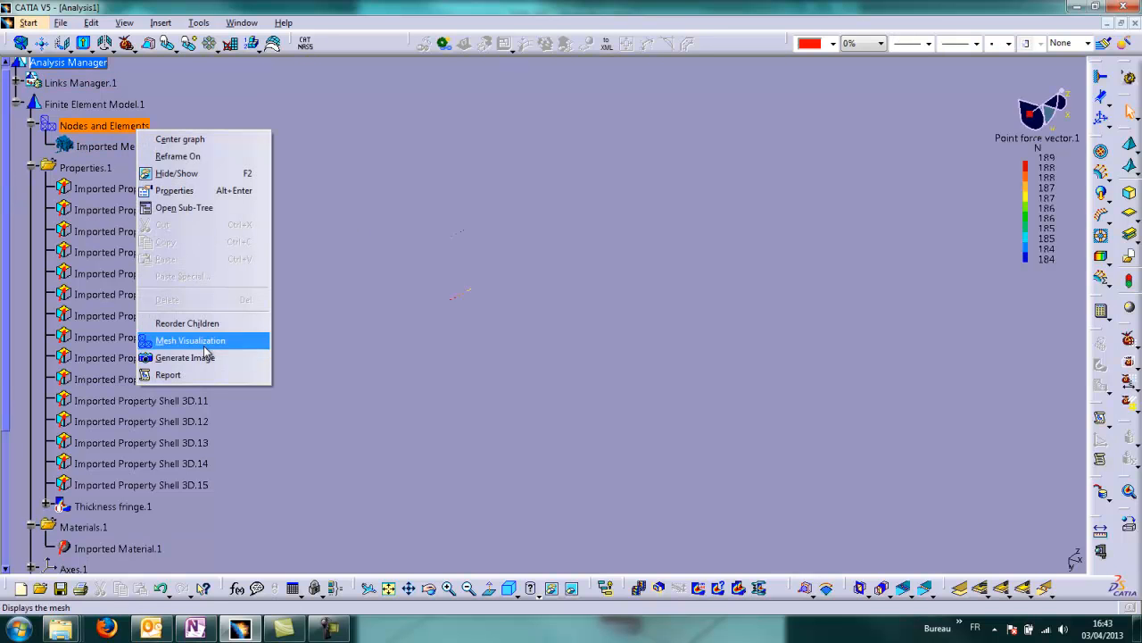
pyautogui.click(189, 339)
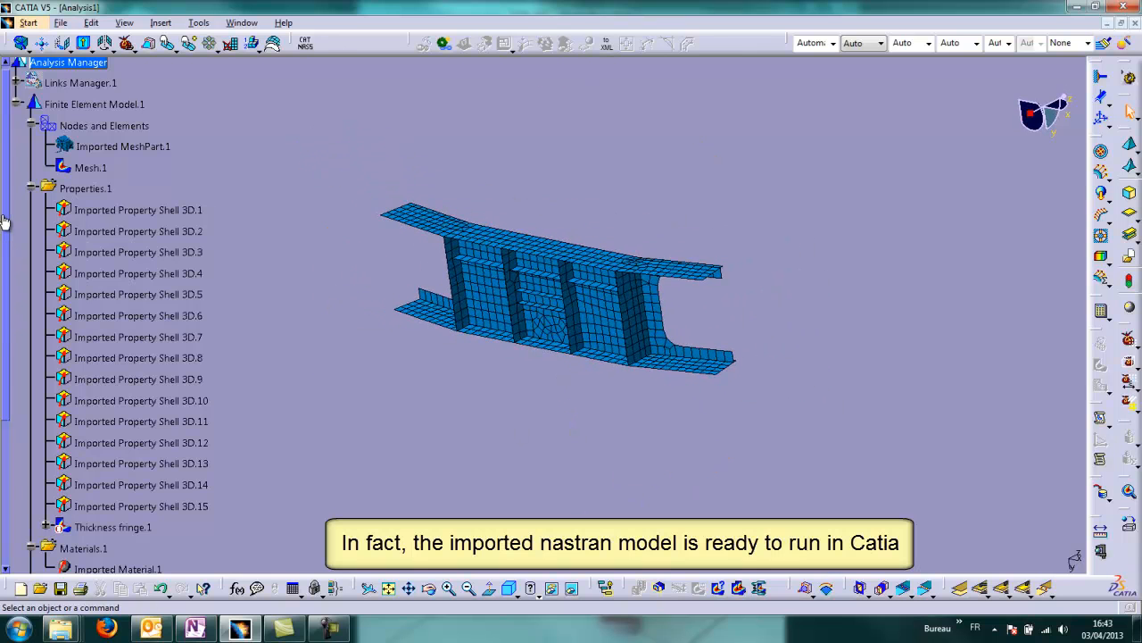
pyautogui.scroll(-3)
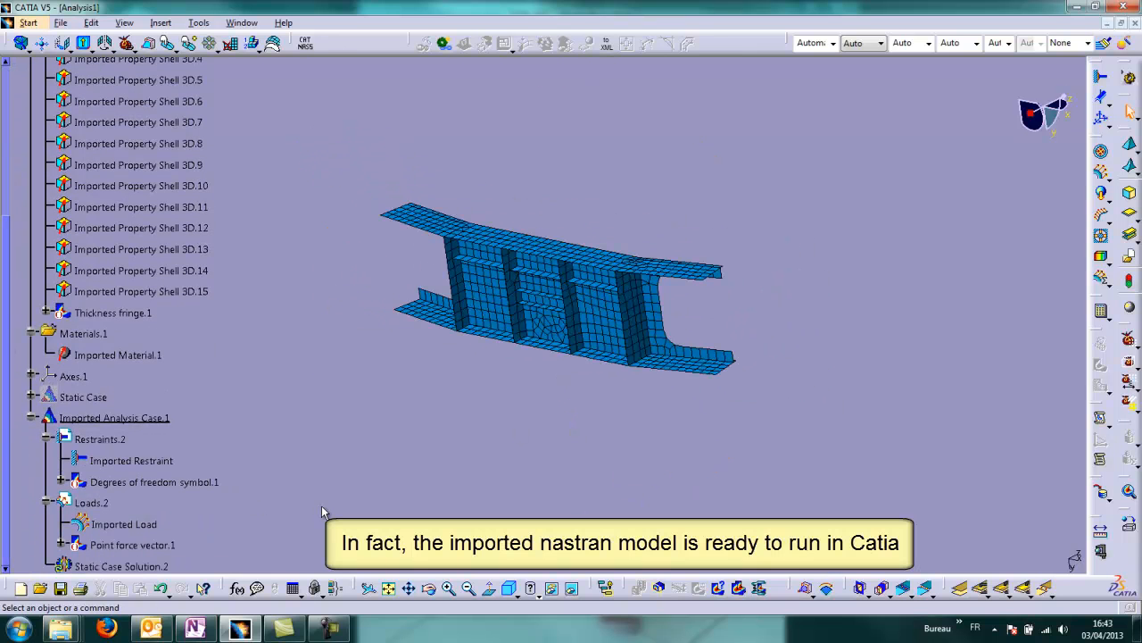
# - Compute Static Case Solution.2 via Analysis Case Solution Selection, accepting the resource estimate
pyautogui.click(1101, 311)
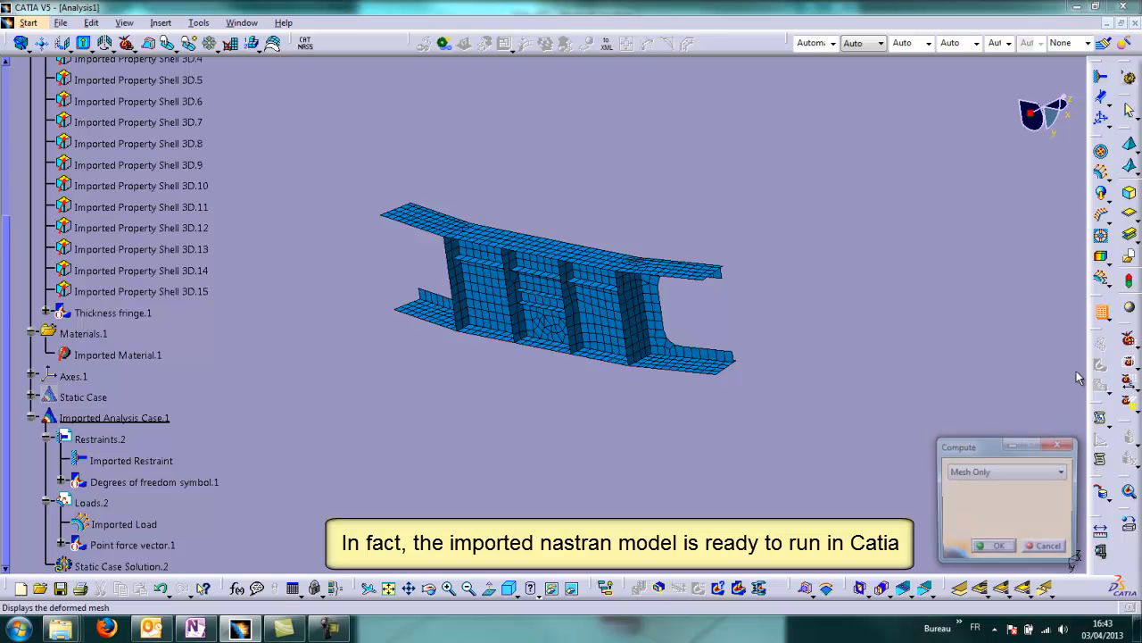
pyautogui.click(1061, 471)
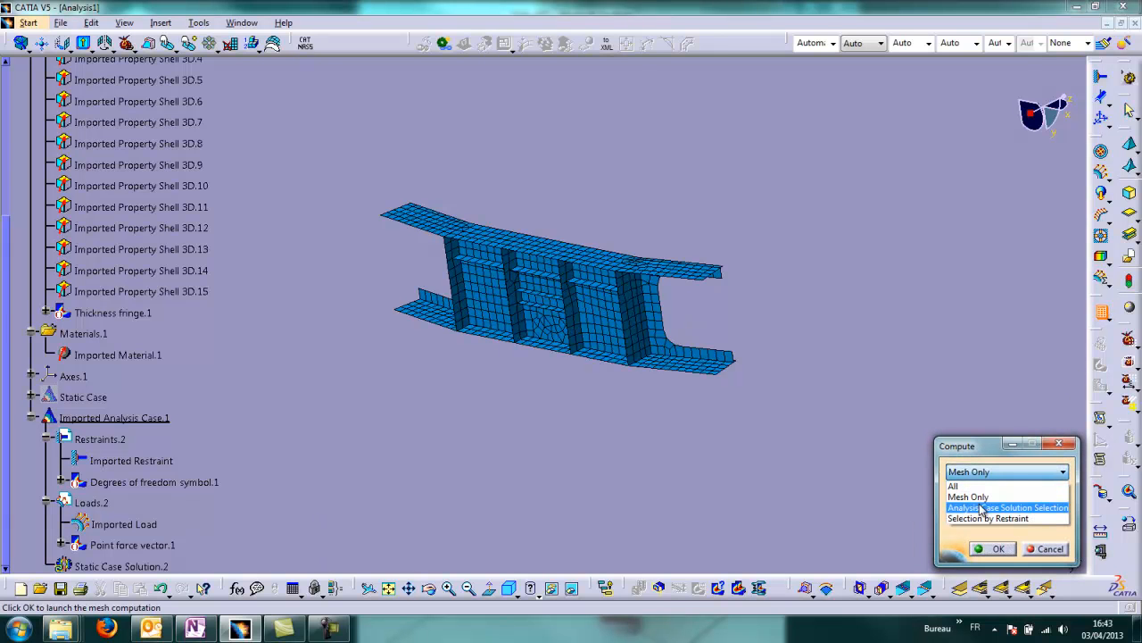
pyautogui.click(1009, 507)
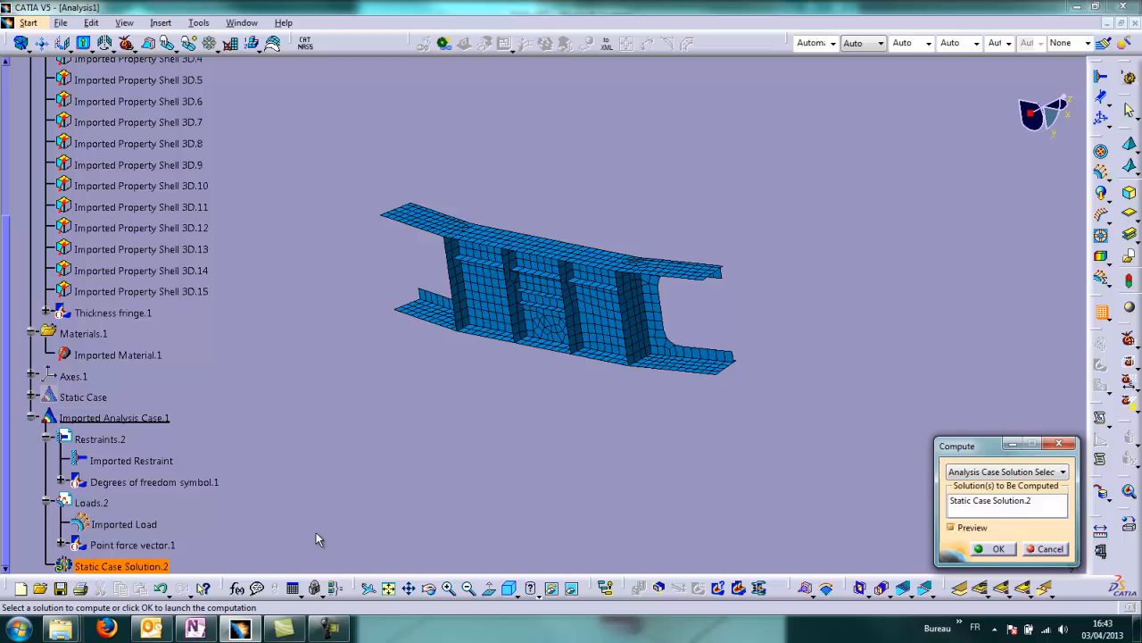
pyautogui.click(998, 548)
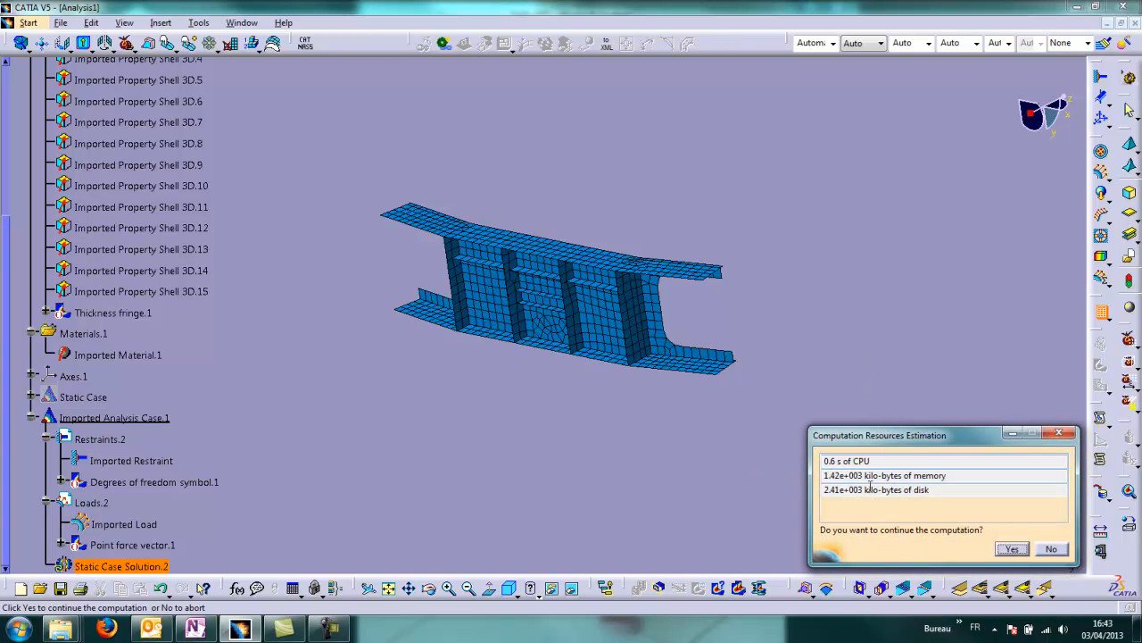
pyautogui.click(1011, 548)
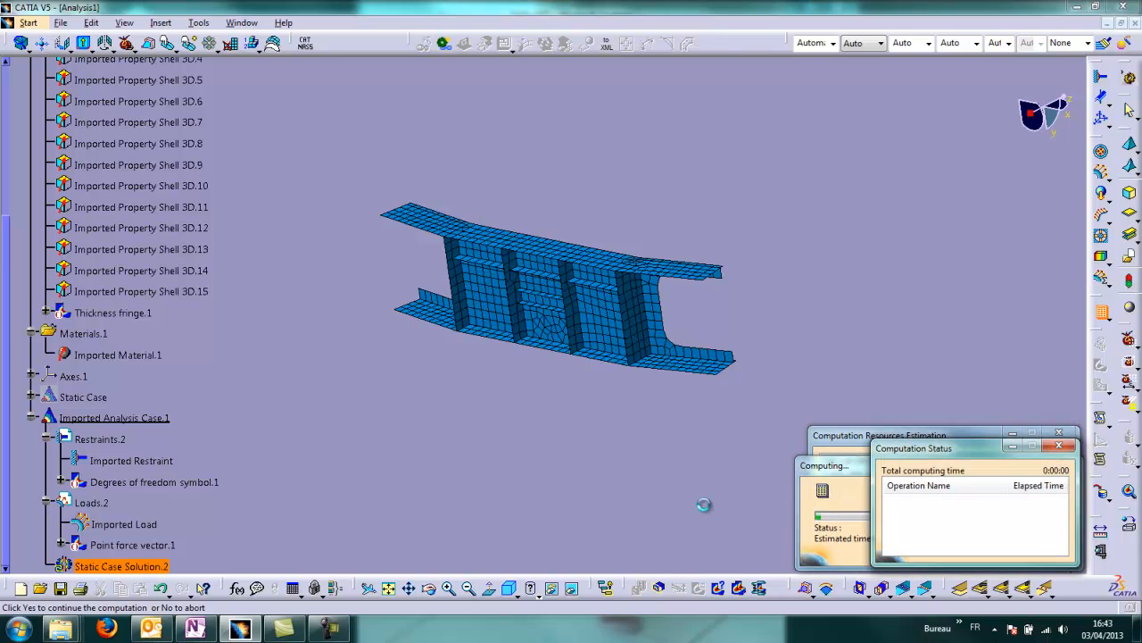
pyautogui.click(1060, 447)
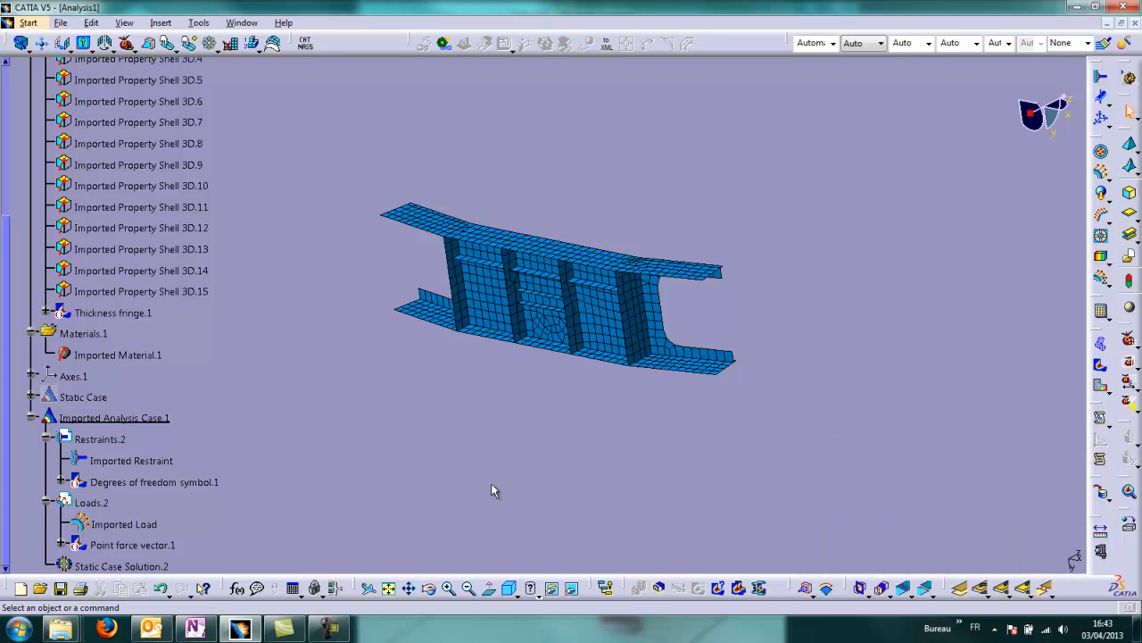
# - Generate a Stress full tensor component (nodal values) image under Static Case Solution.2
pyautogui.rightClick(121, 566)
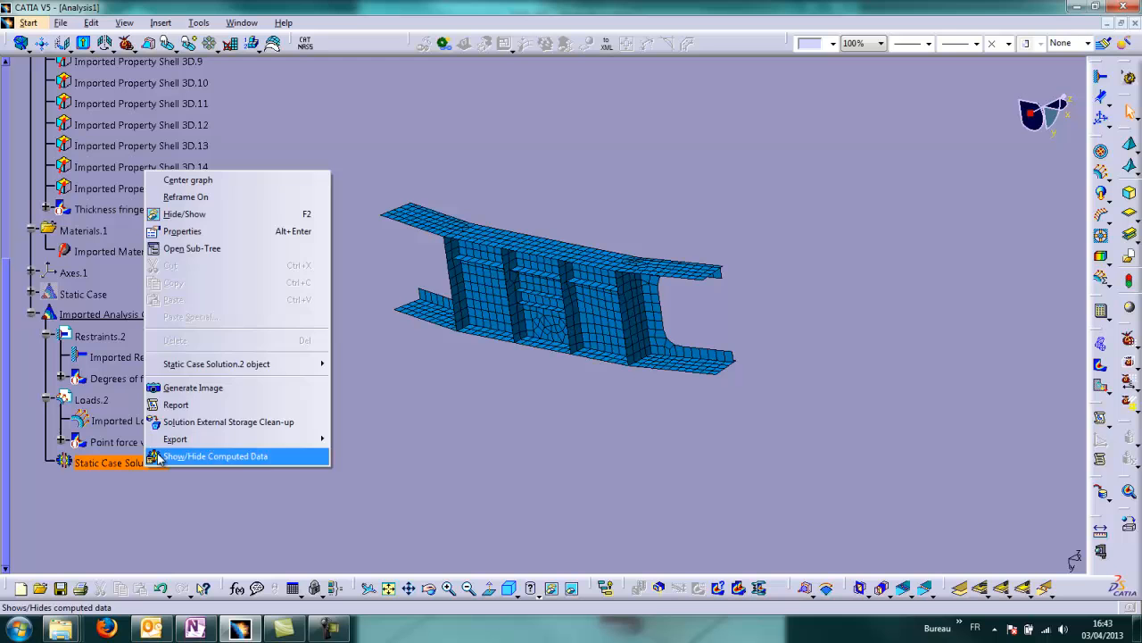
pyautogui.click(193, 385)
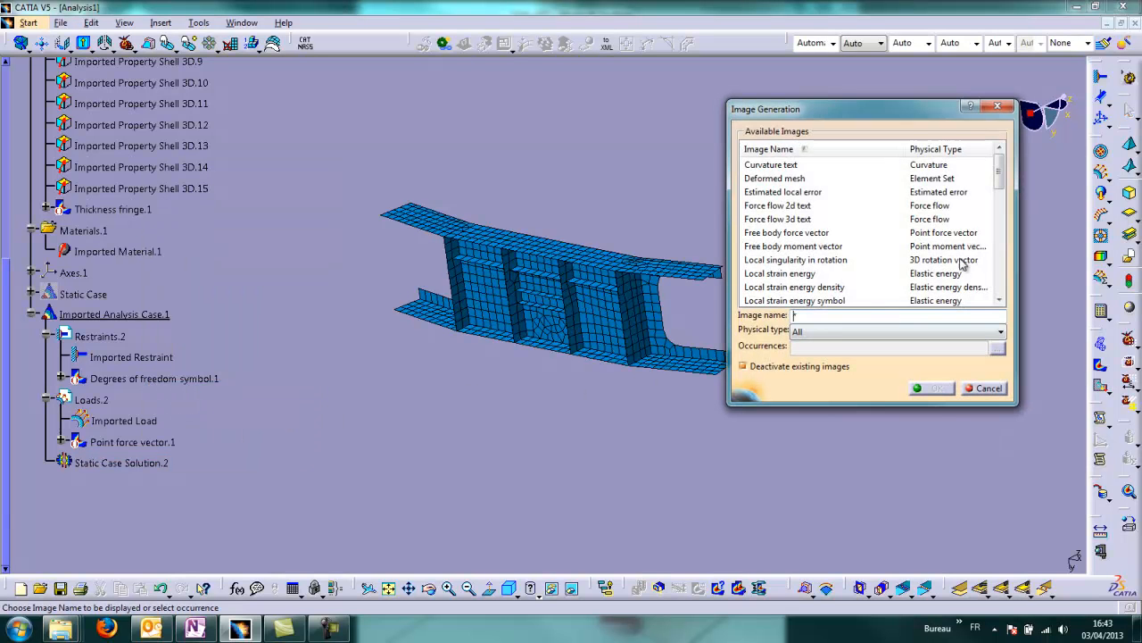
pyautogui.scroll(-3)
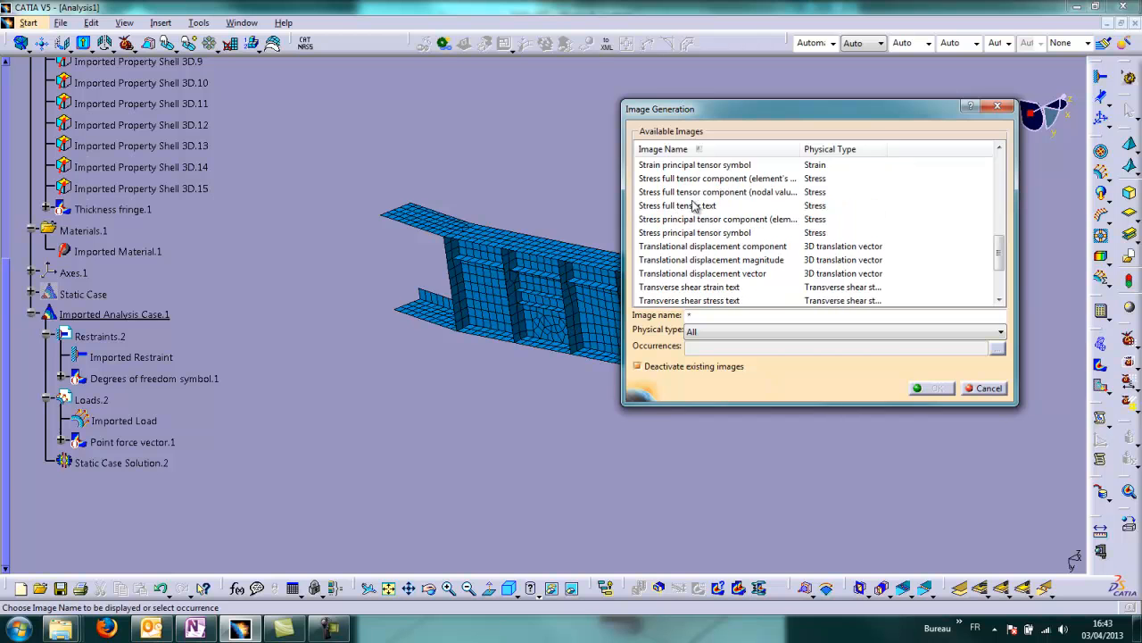
pyautogui.click(718, 191)
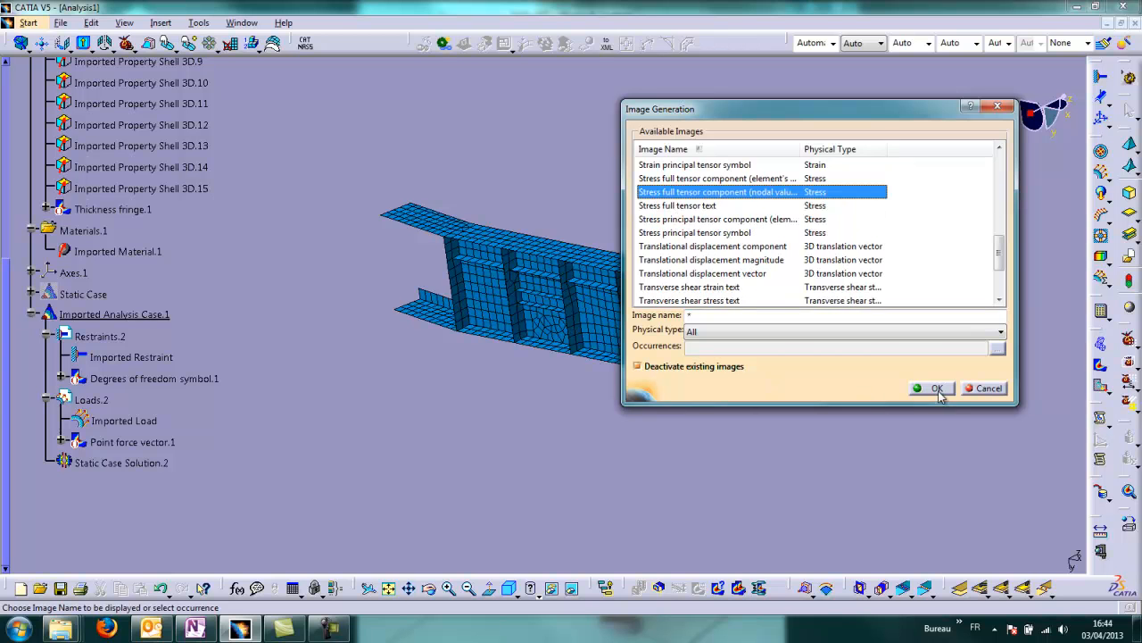
pyautogui.click(936, 388)
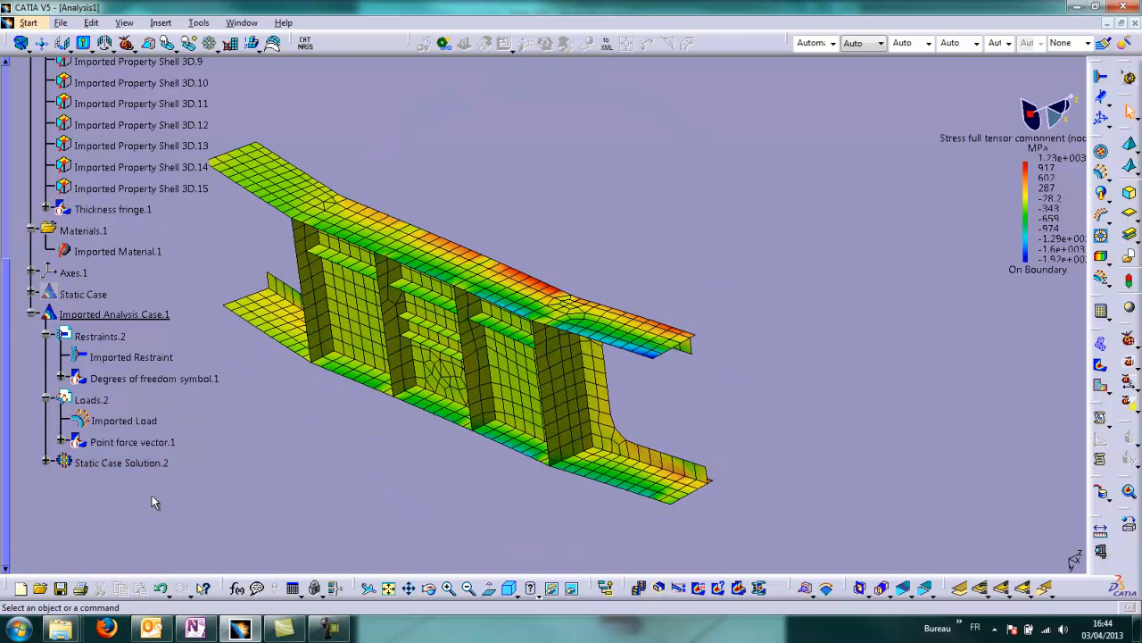
pyautogui.click(188, 484)
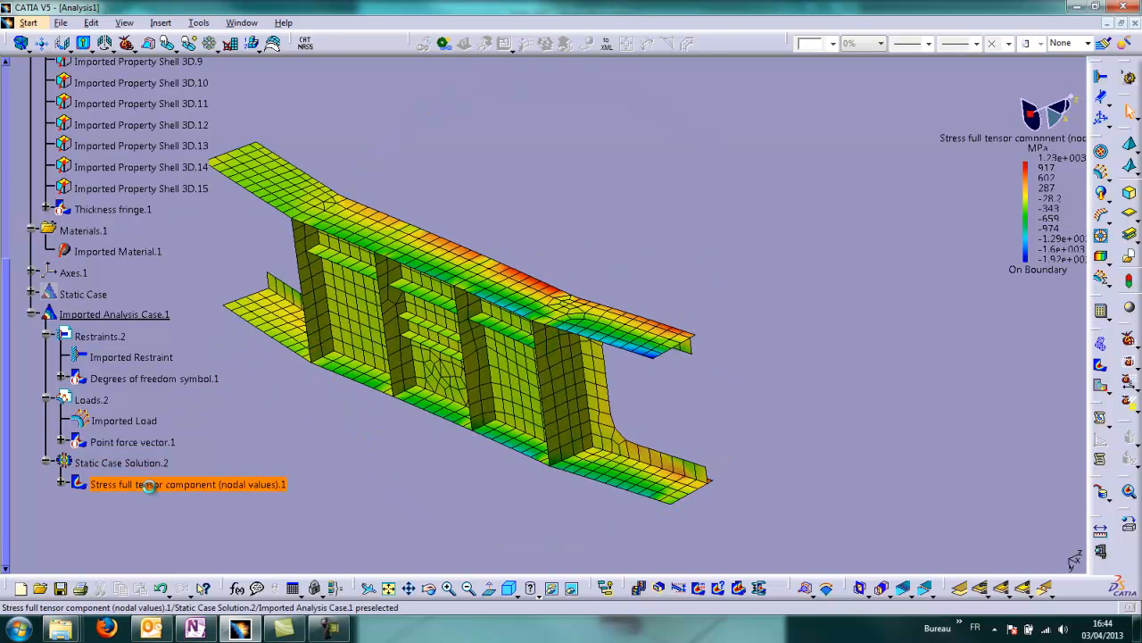
# - Switch the stress image criterion to Von Mises and rotate the tiebox to inspect it
pyautogui.doubleClick(188, 484)
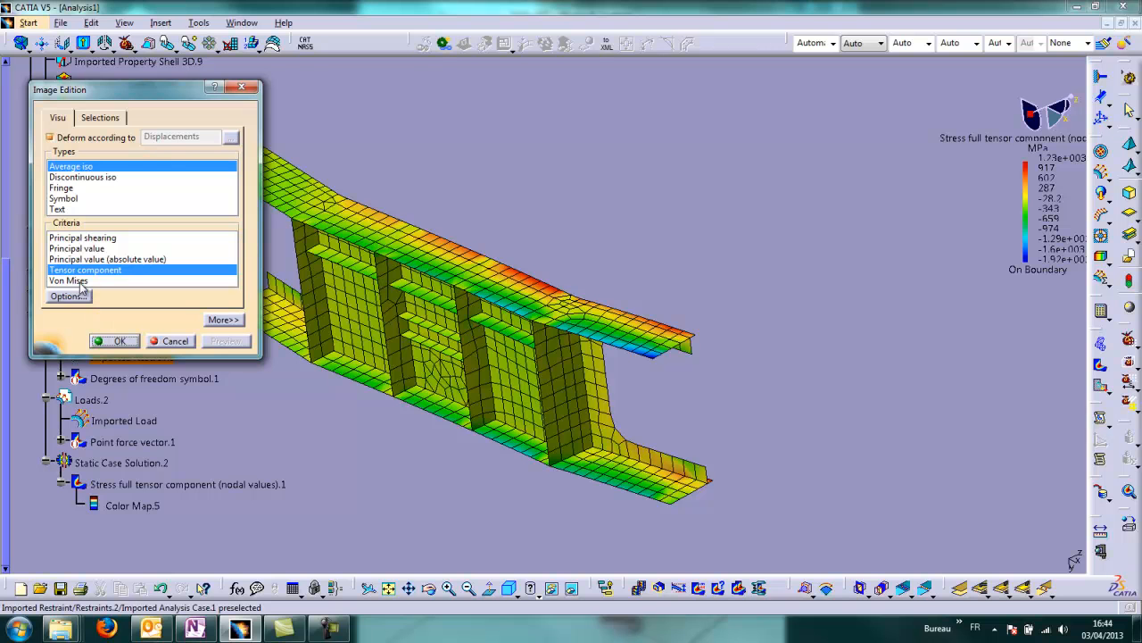
pyautogui.click(120, 341)
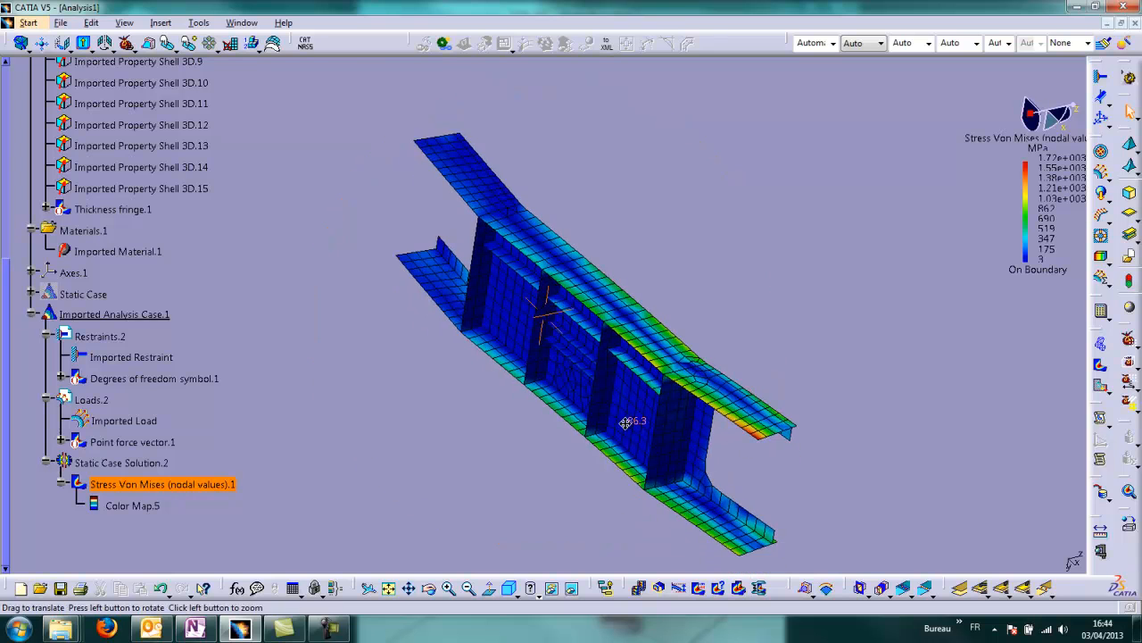
pyautogui.moveTo(625, 421); pyautogui.dragTo(526, 463)
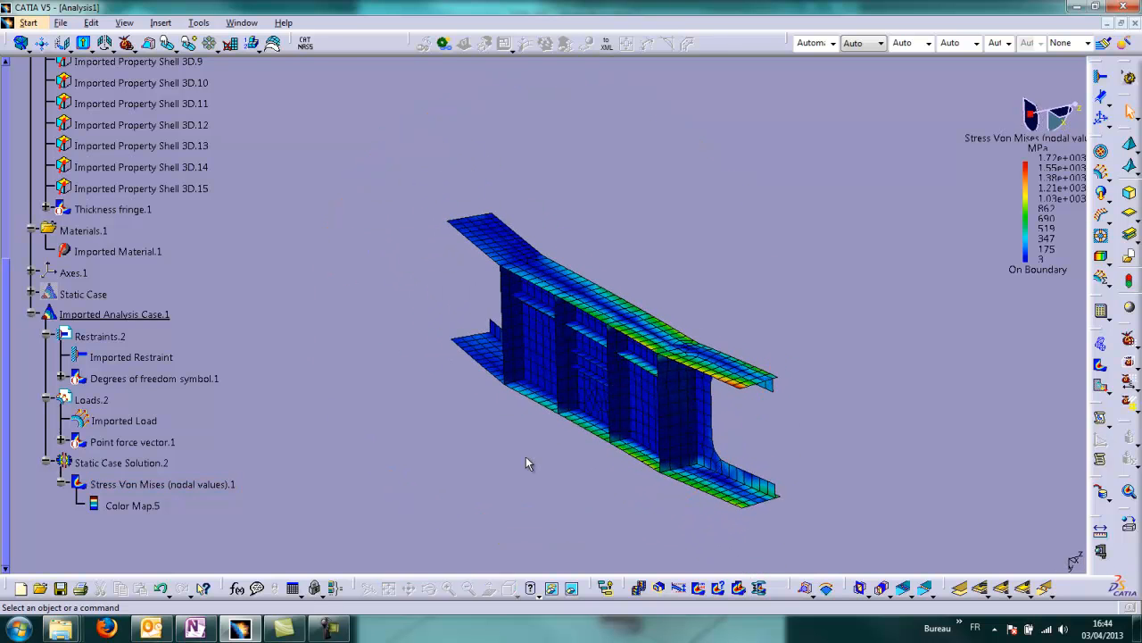